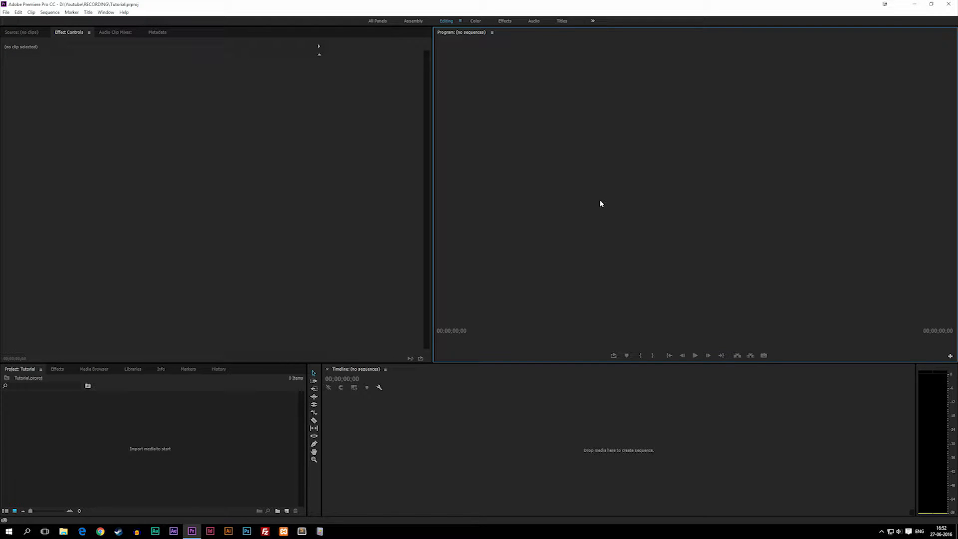
mouse_move(260, 163)
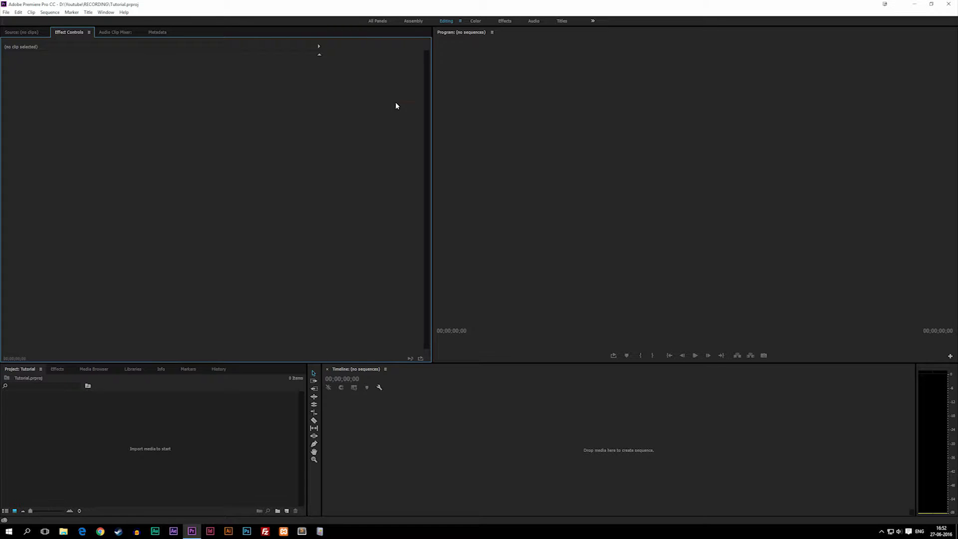
mouse_move(27, 66)
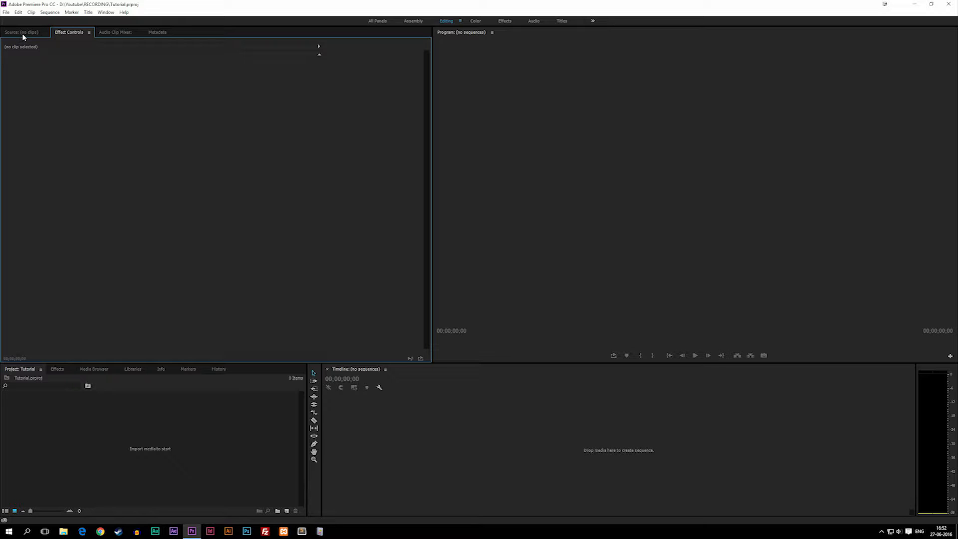
View the Source monitor, Effect Controls and Audio Clip Mixer panels, finishing on Metadata.
click(19, 32)
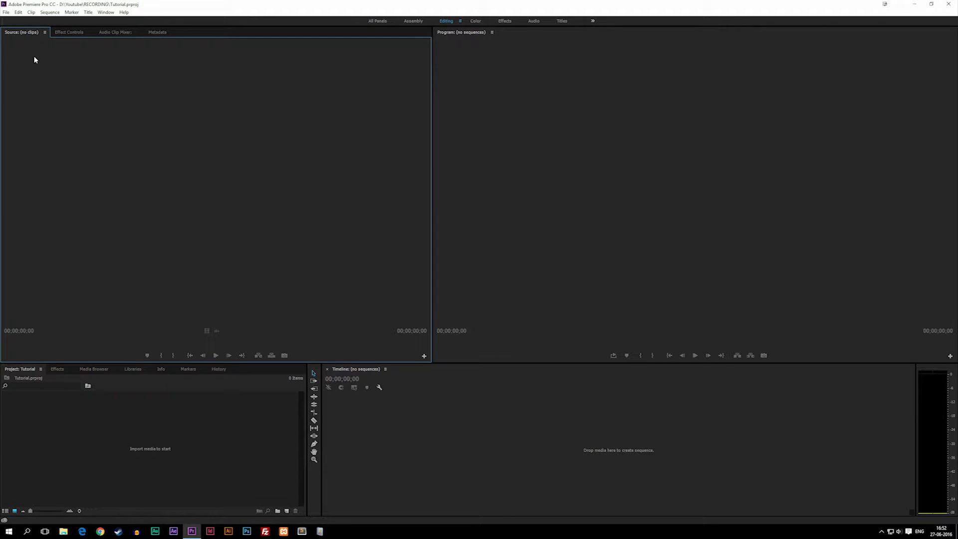
mouse_move(129, 360)
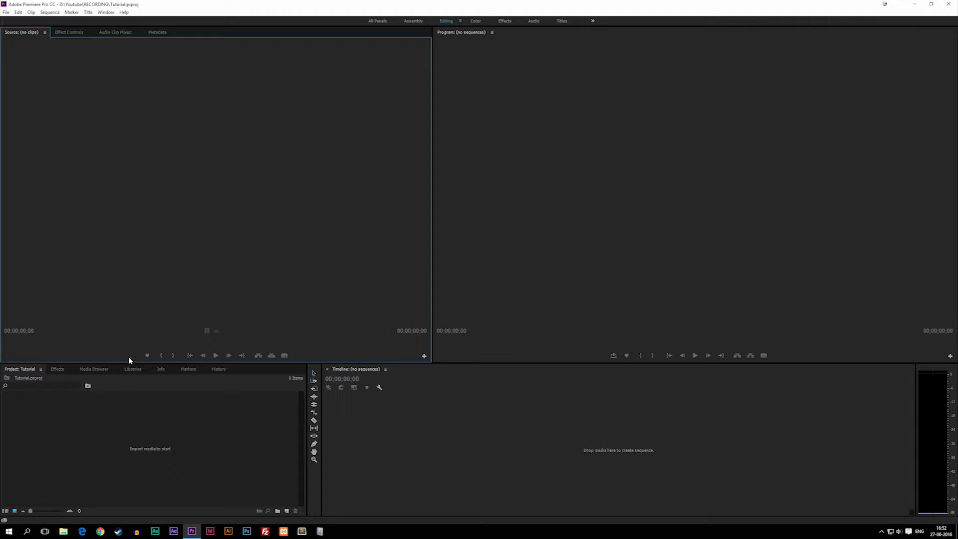
mouse_move(521, 466)
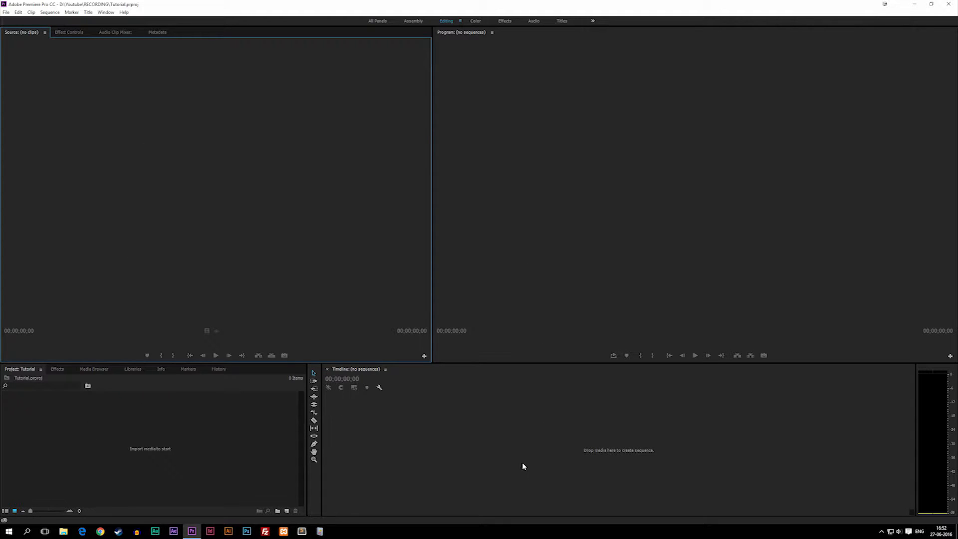
click(69, 32)
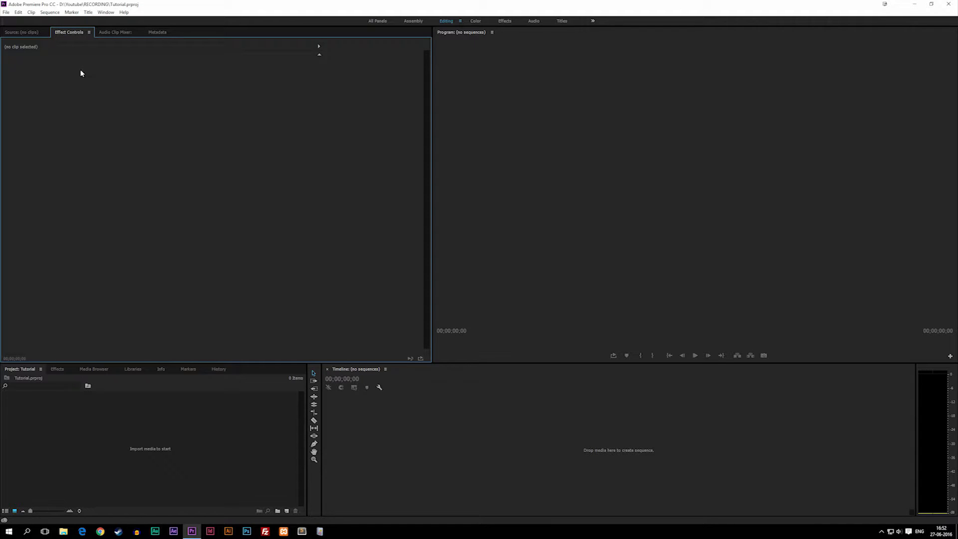
mouse_move(360, 320)
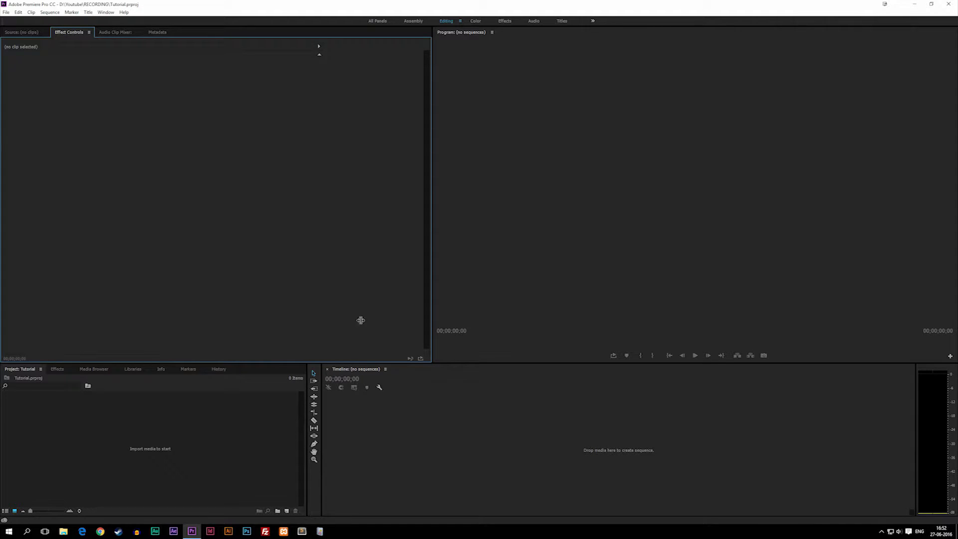
mouse_move(533, 468)
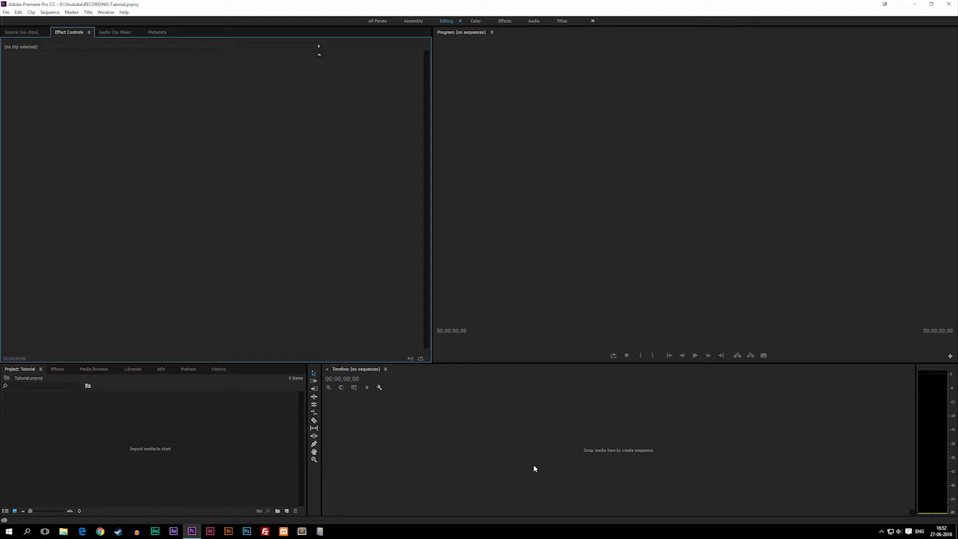
mouse_move(111, 236)
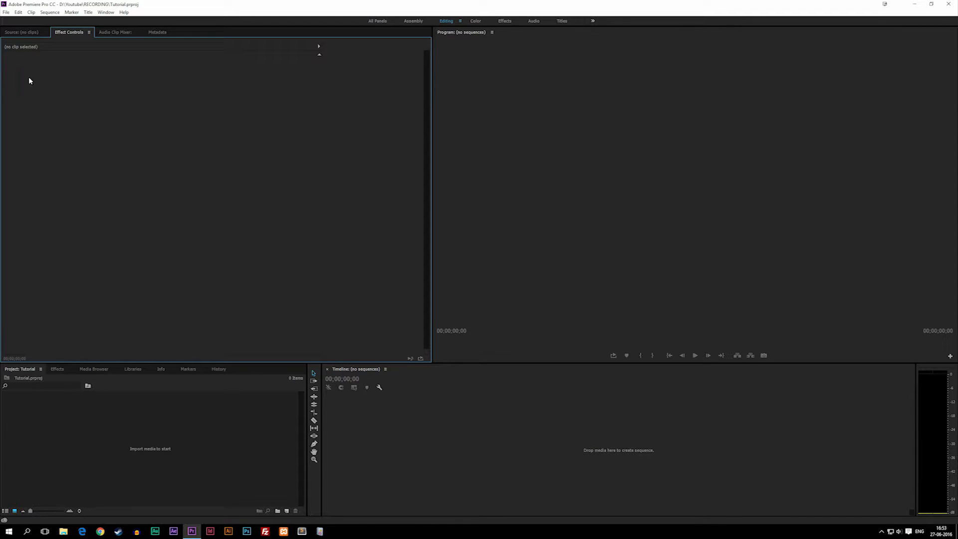
mouse_move(72, 41)
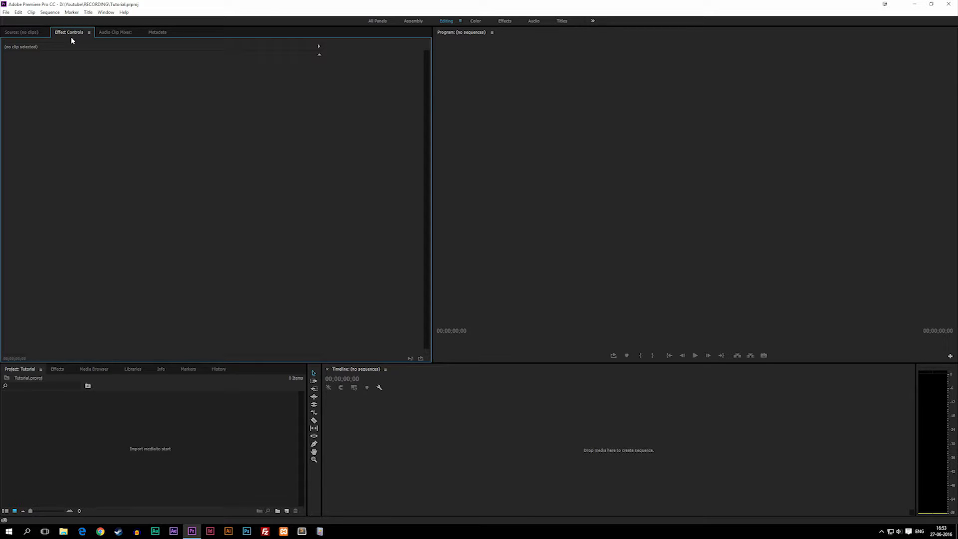
click(115, 32)
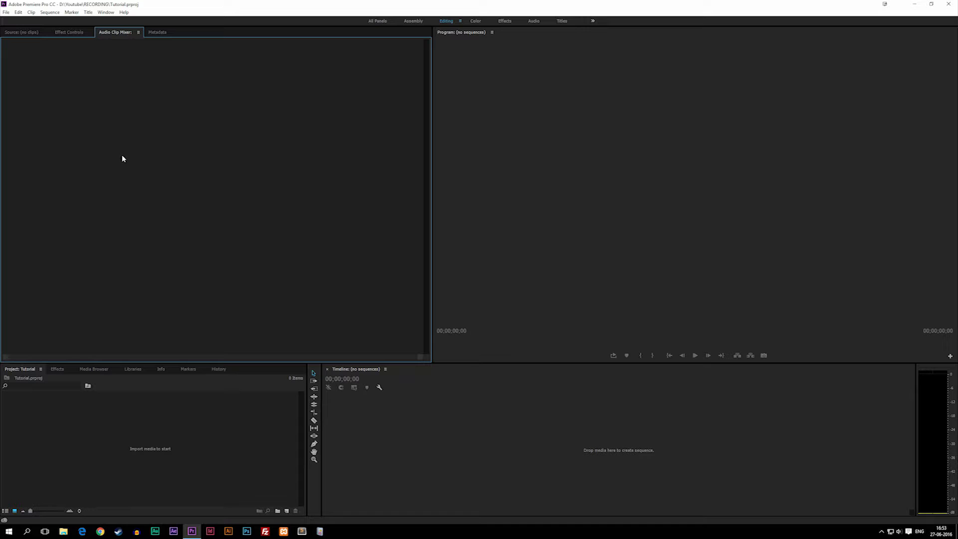
mouse_move(547, 429)
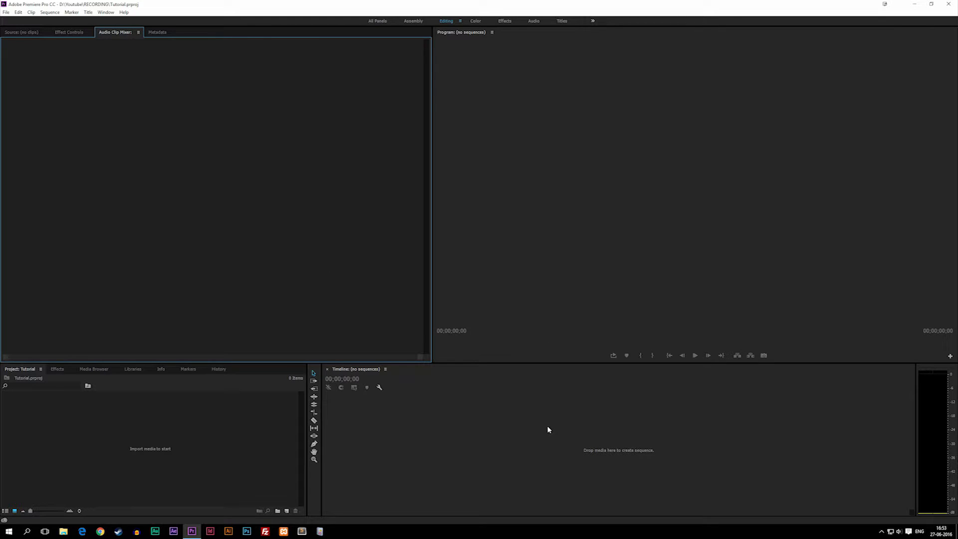
click(157, 32)
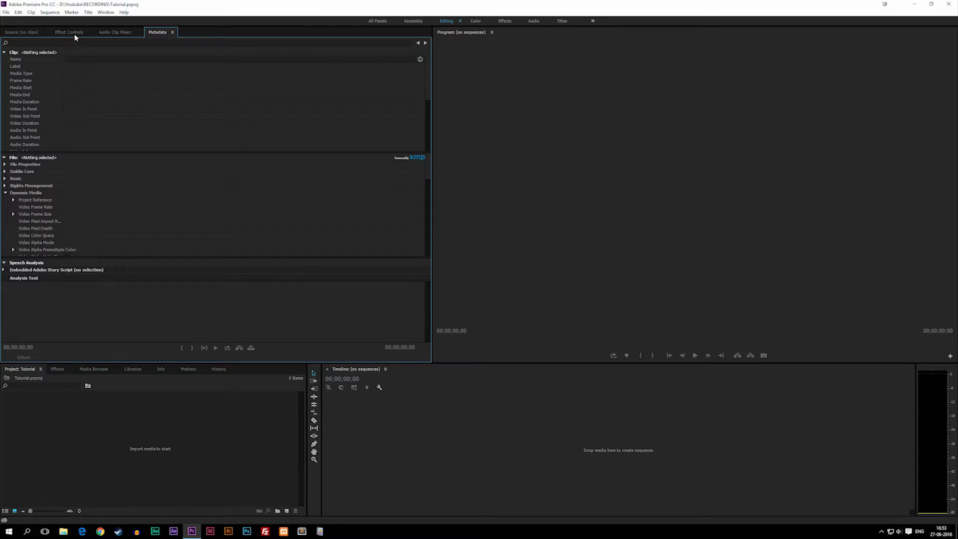
Switch back from Metadata to the Effect Controls panel.
click(69, 32)
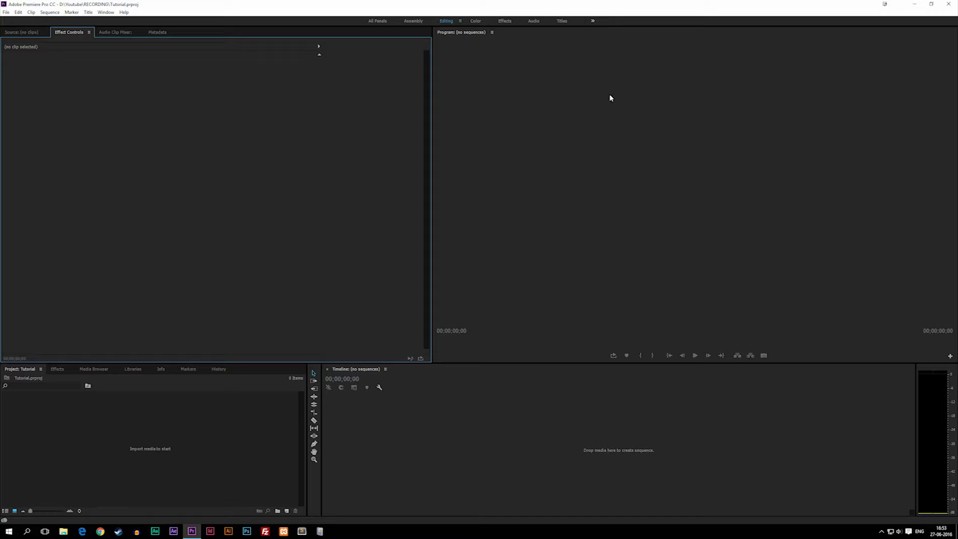
mouse_move(466, 73)
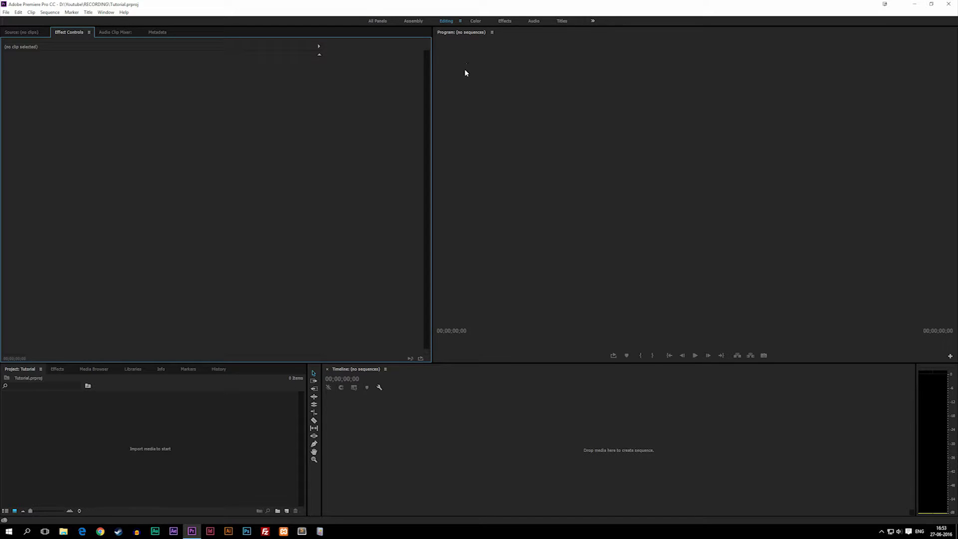
mouse_move(383, 416)
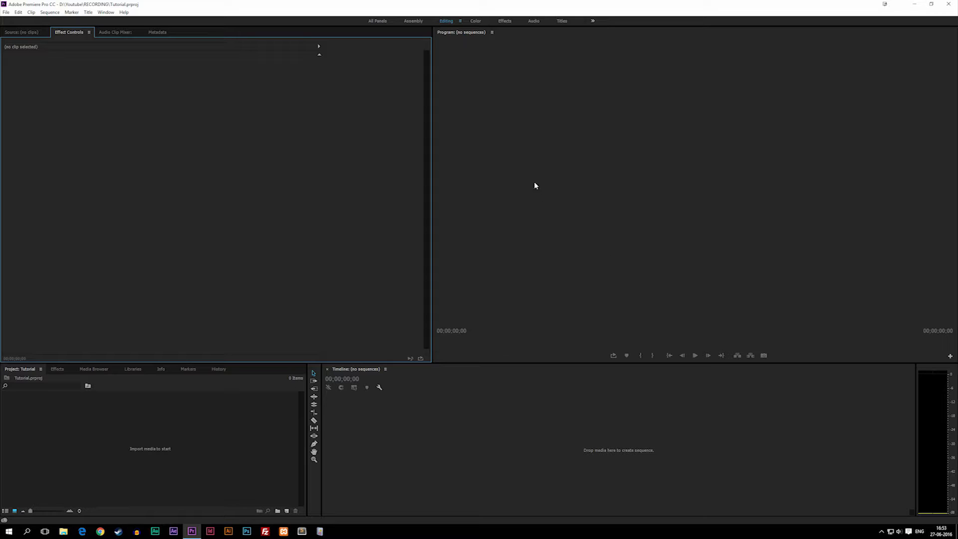
mouse_move(574, 70)
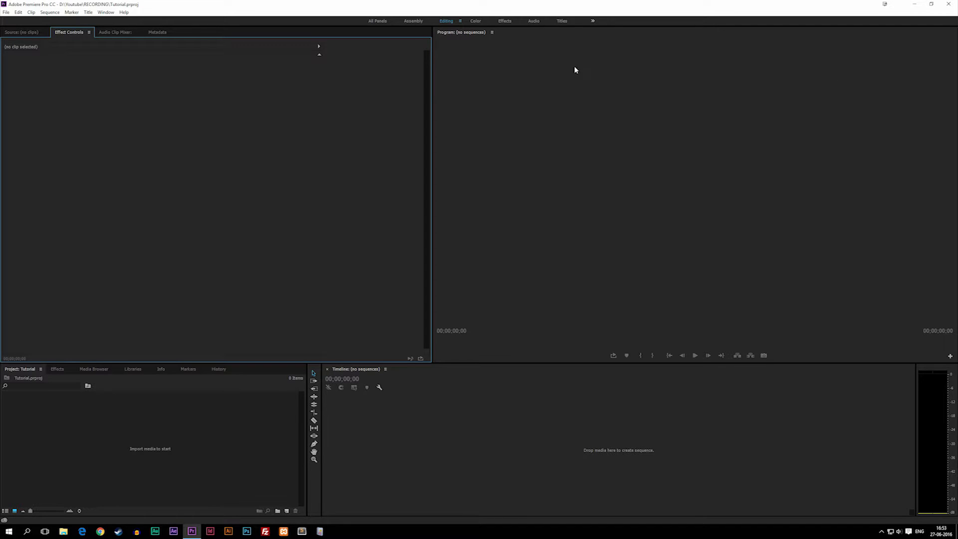
mouse_move(443, 51)
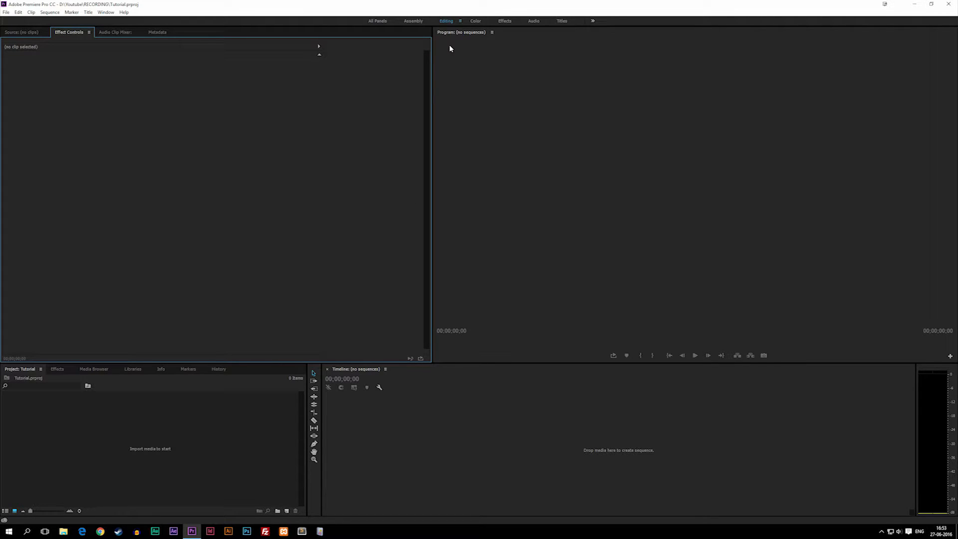
mouse_move(887, 35)
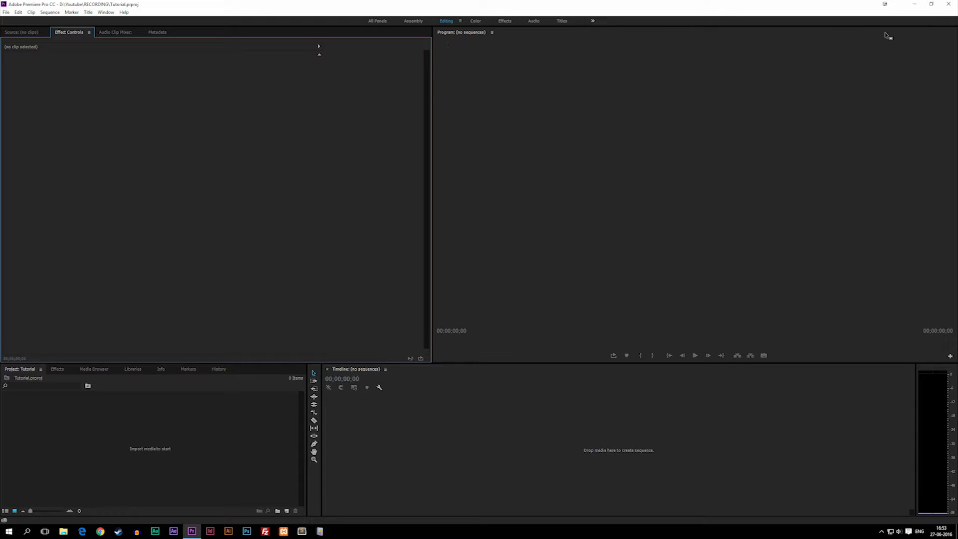
mouse_move(725, 432)
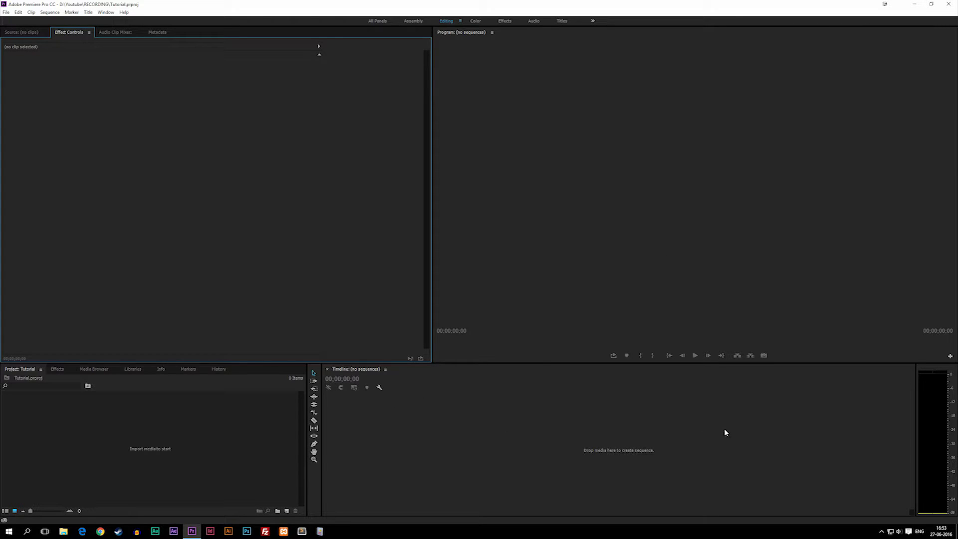
mouse_move(557, 396)
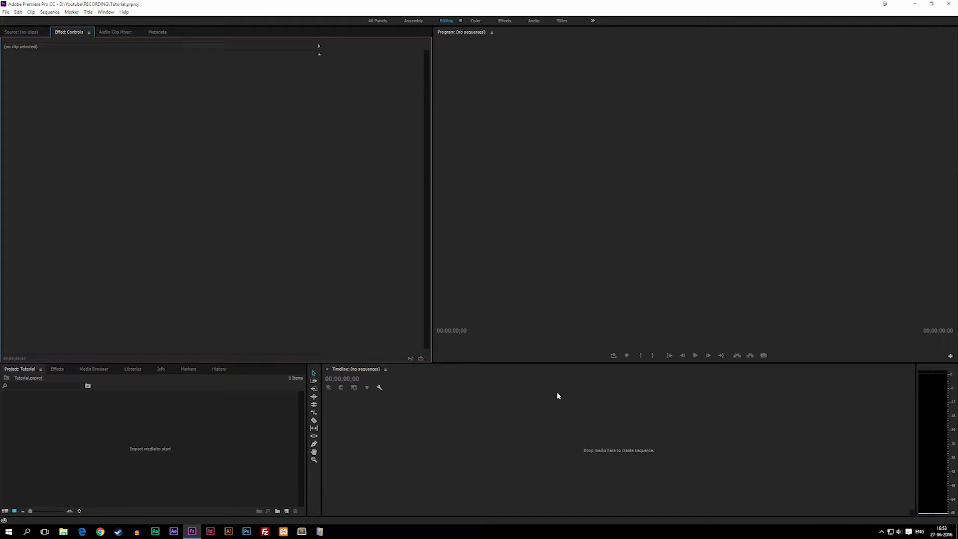
mouse_move(764, 361)
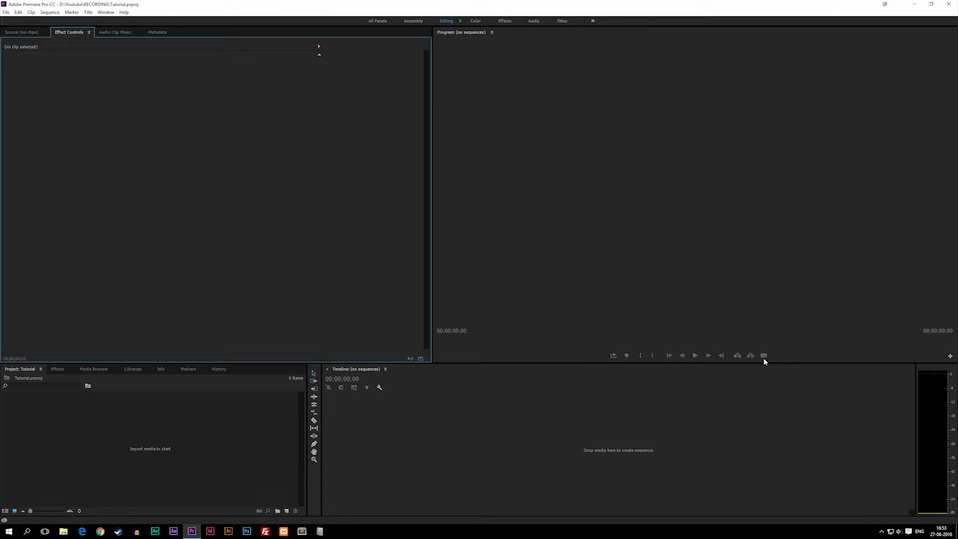
mouse_move(694, 355)
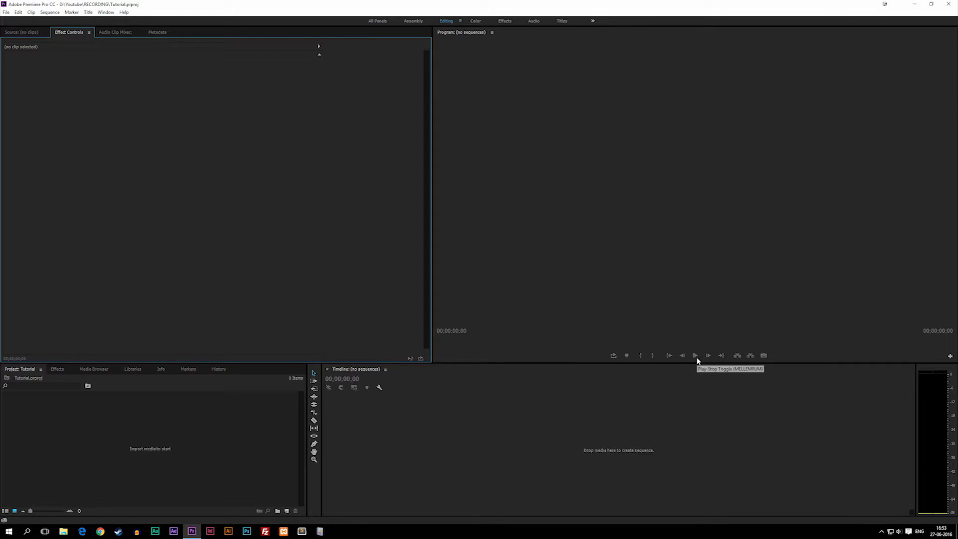
mouse_move(708, 359)
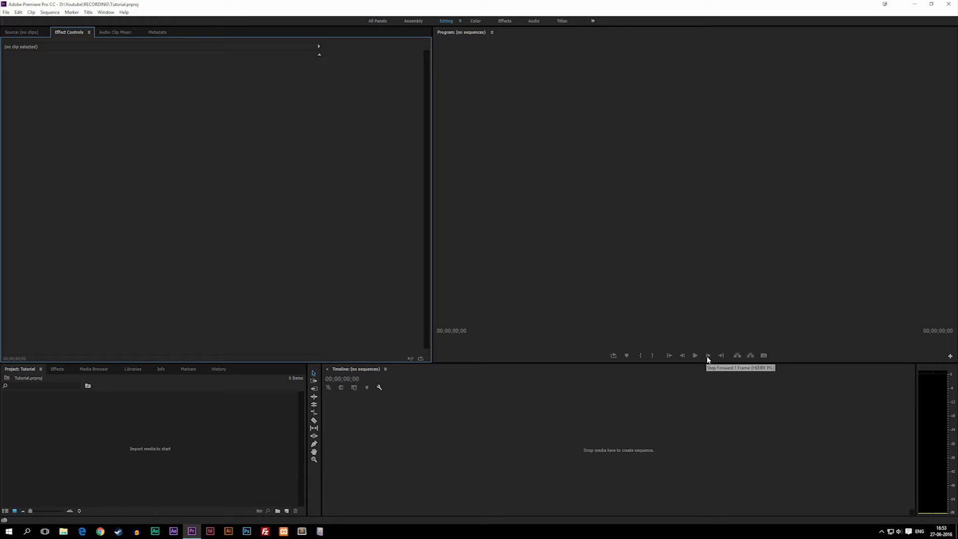
mouse_move(671, 359)
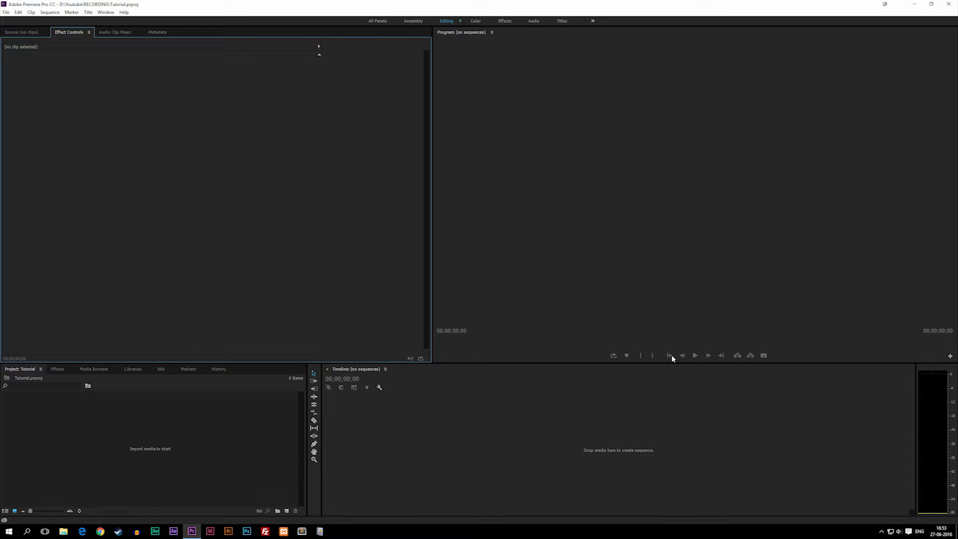
mouse_move(640, 355)
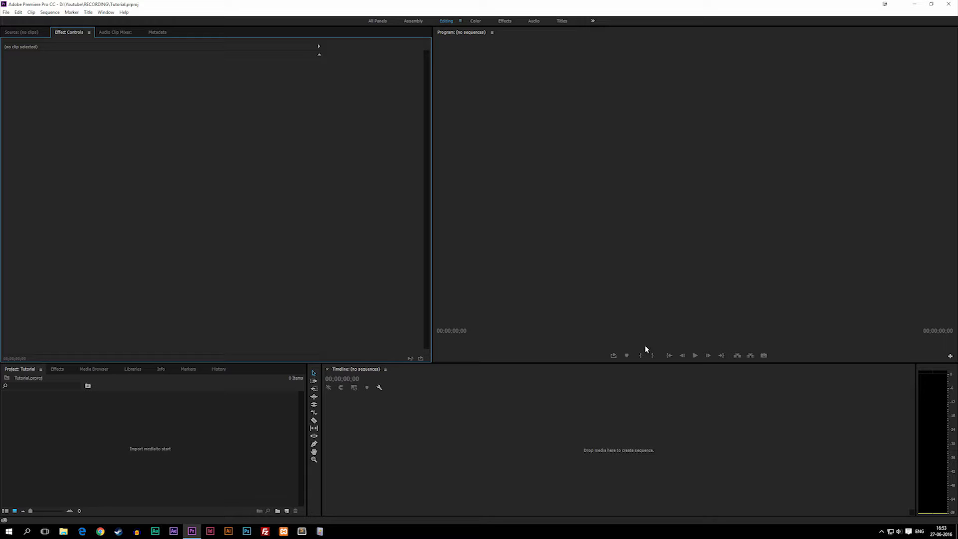
mouse_move(612, 356)
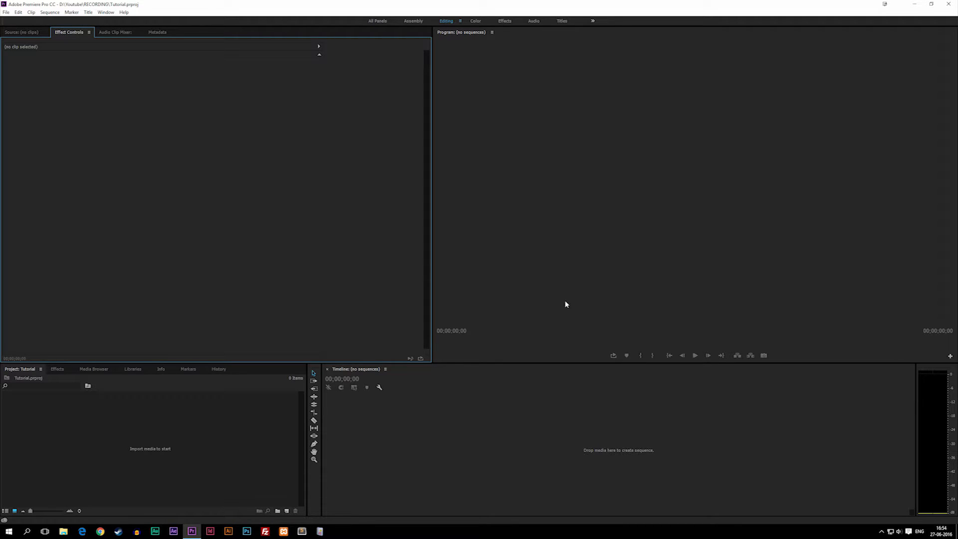
mouse_move(765, 380)
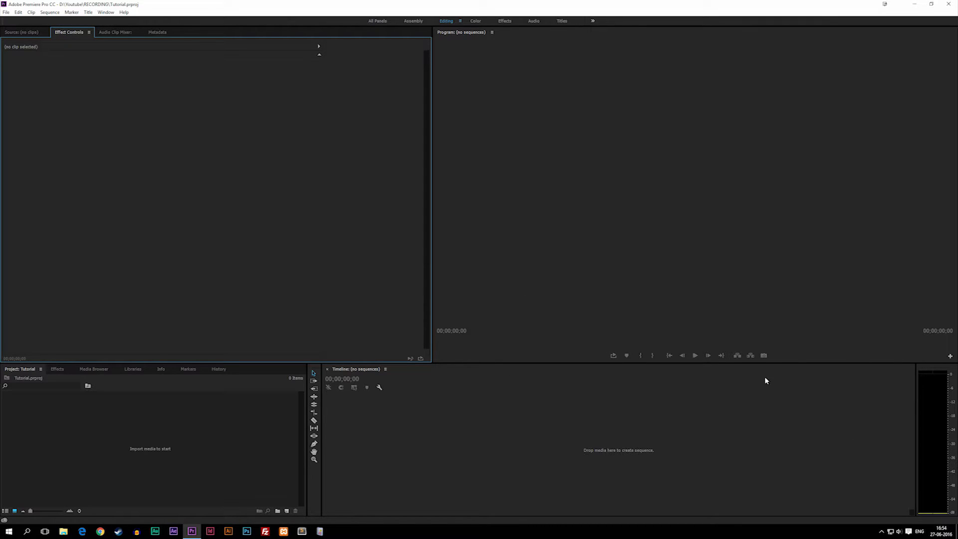
mouse_move(764, 355)
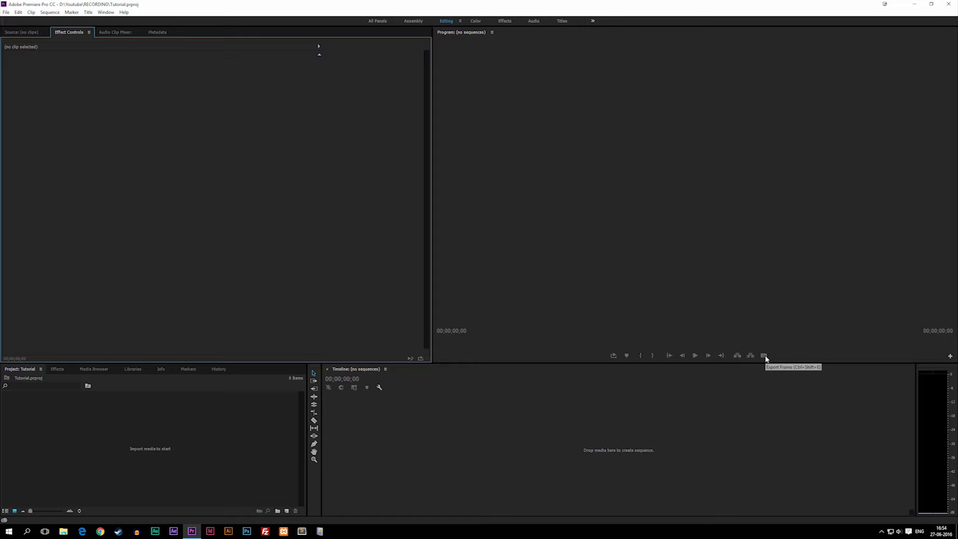
mouse_move(761, 360)
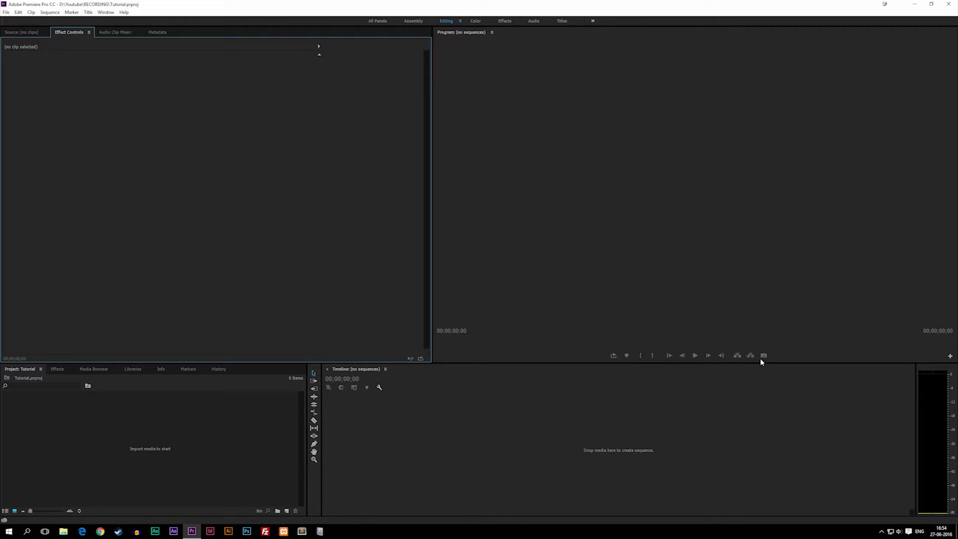
Bring up the Program Monitor's Button Editor for its transport controls.
click(948, 355)
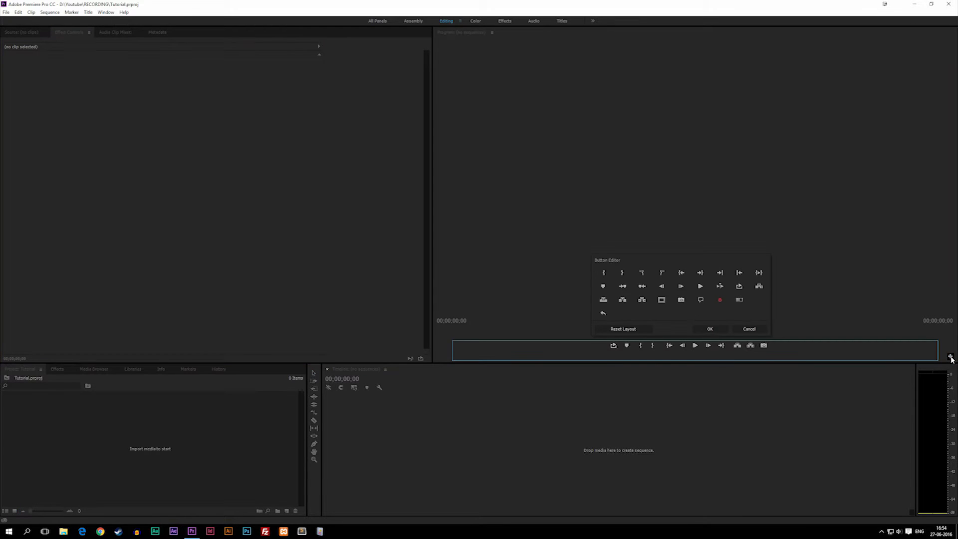
mouse_move(621, 272)
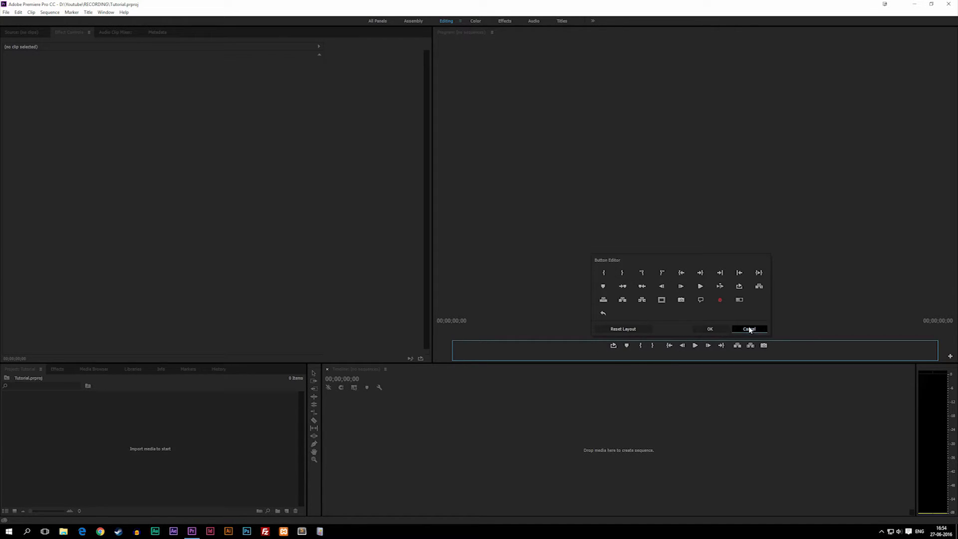
Cancel the Button Editor so the Program Monitor's buttons stay unchanged.
click(748, 328)
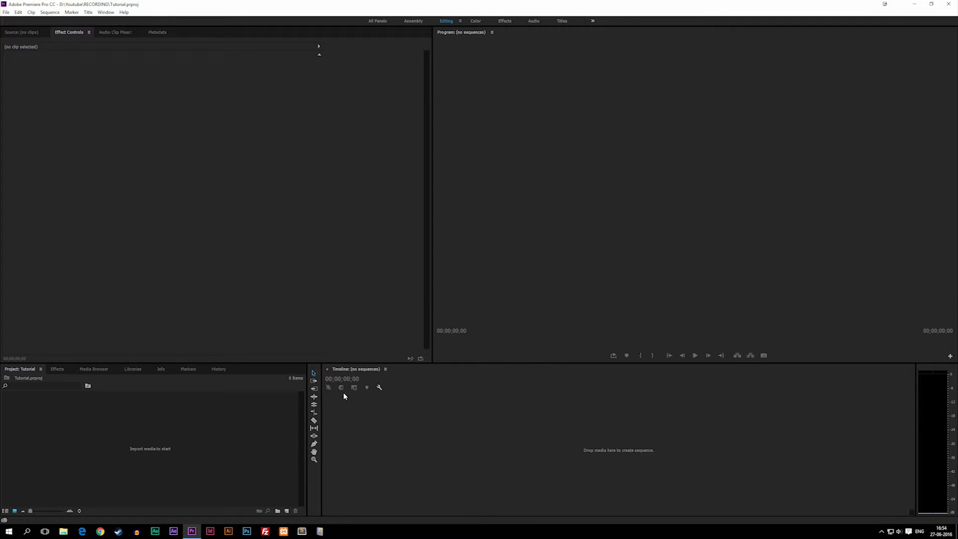
mouse_move(341, 461)
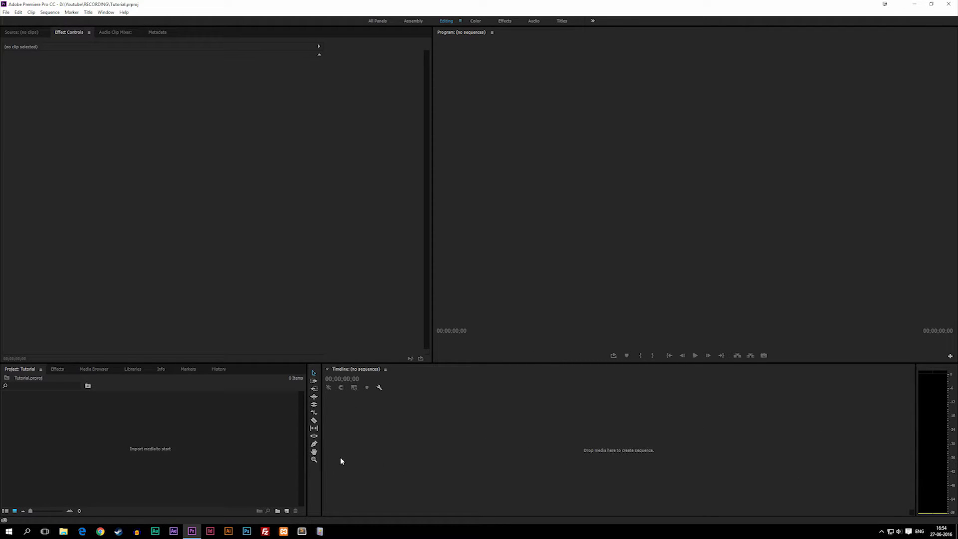
mouse_move(330, 395)
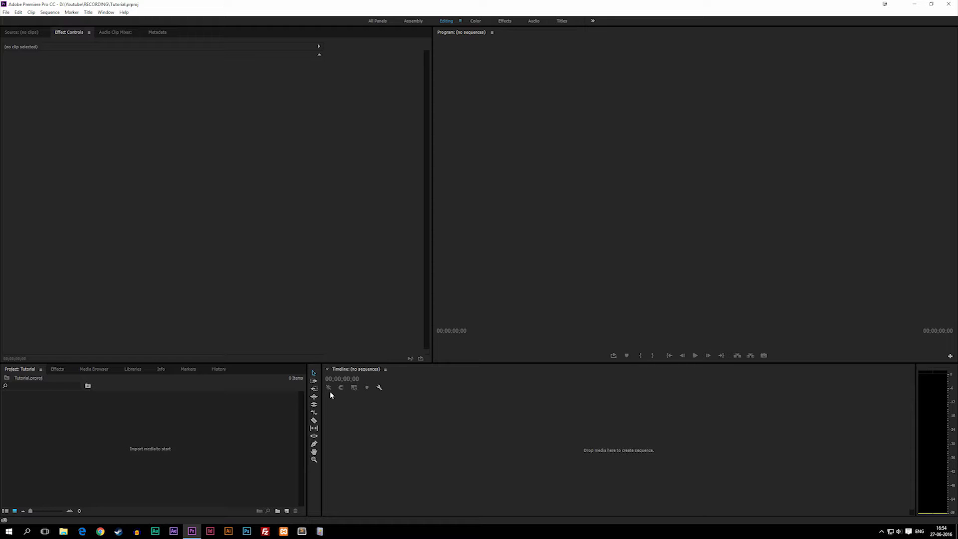
mouse_move(335, 398)
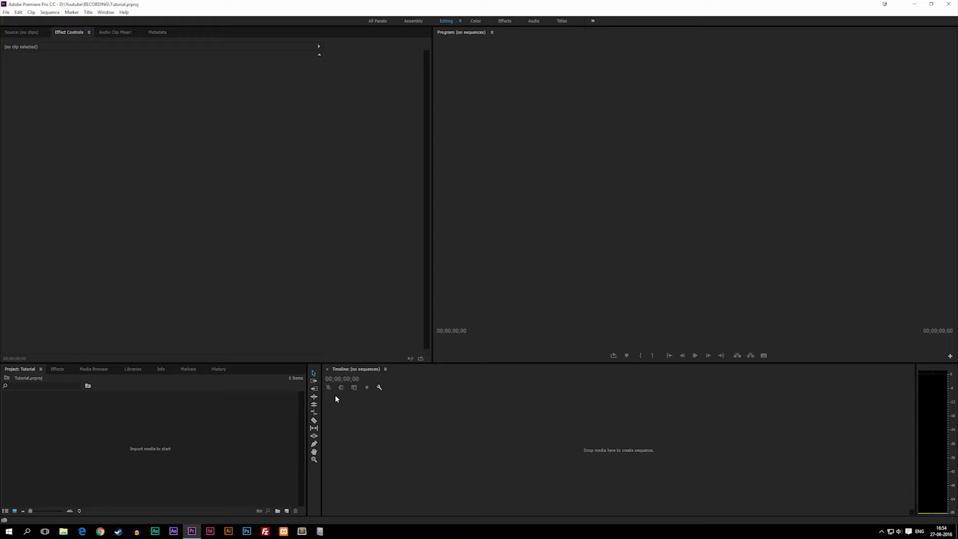
mouse_move(145, 331)
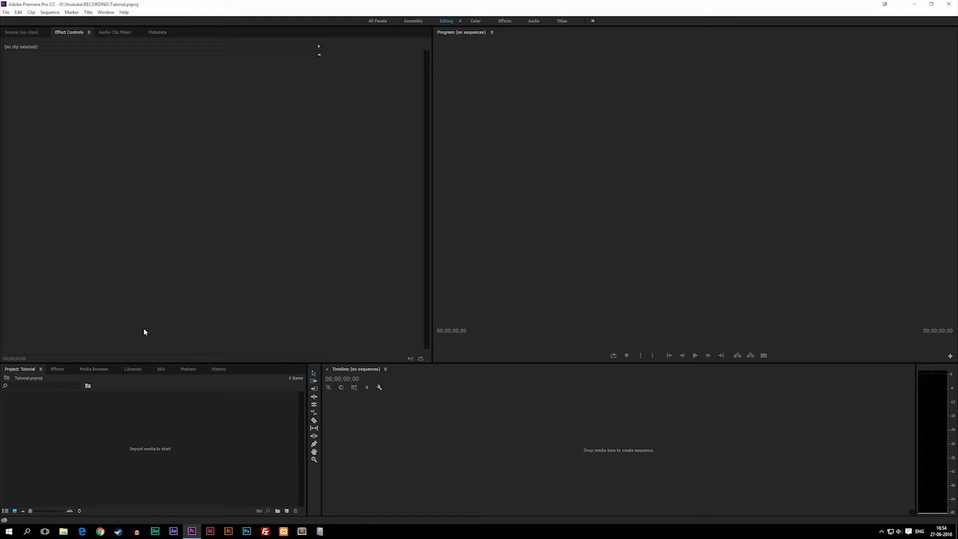
mouse_move(649, 423)
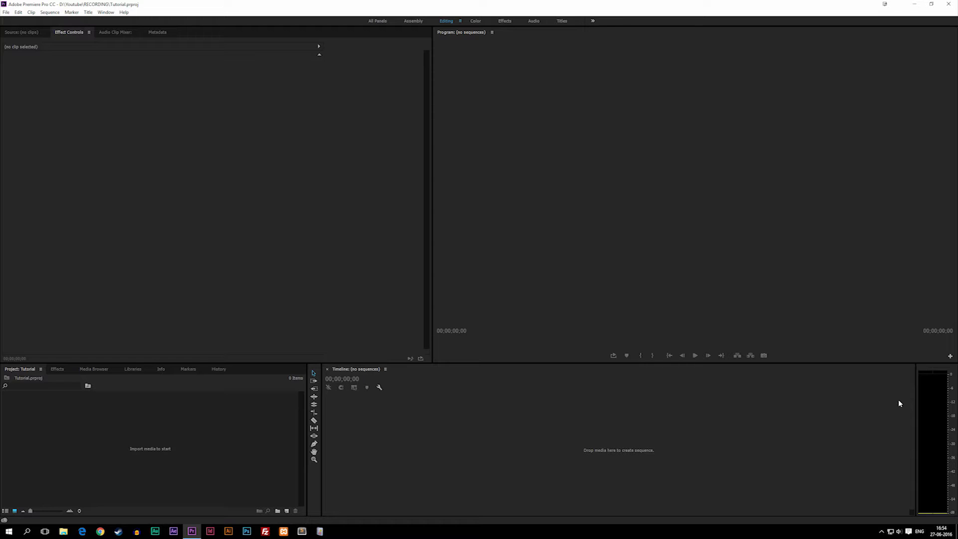
mouse_move(949, 406)
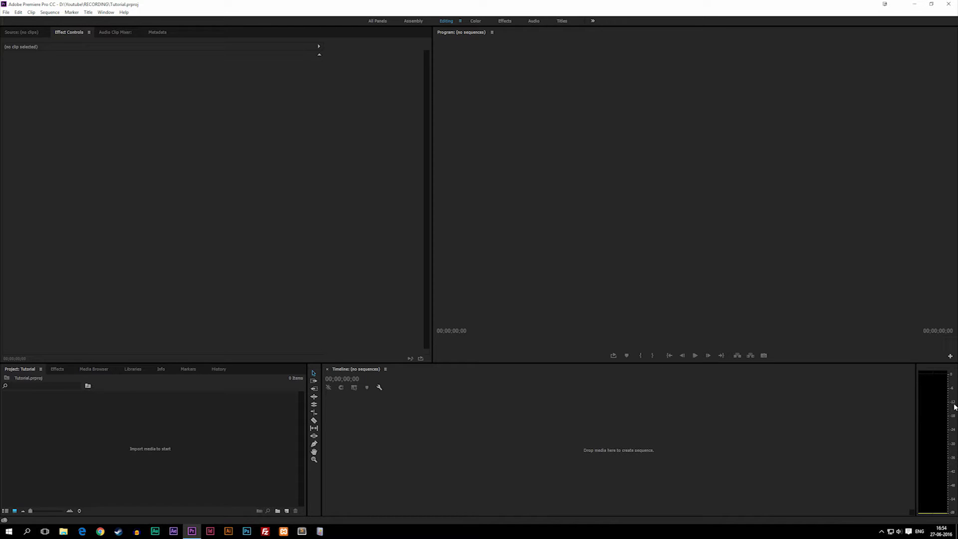
mouse_move(900, 470)
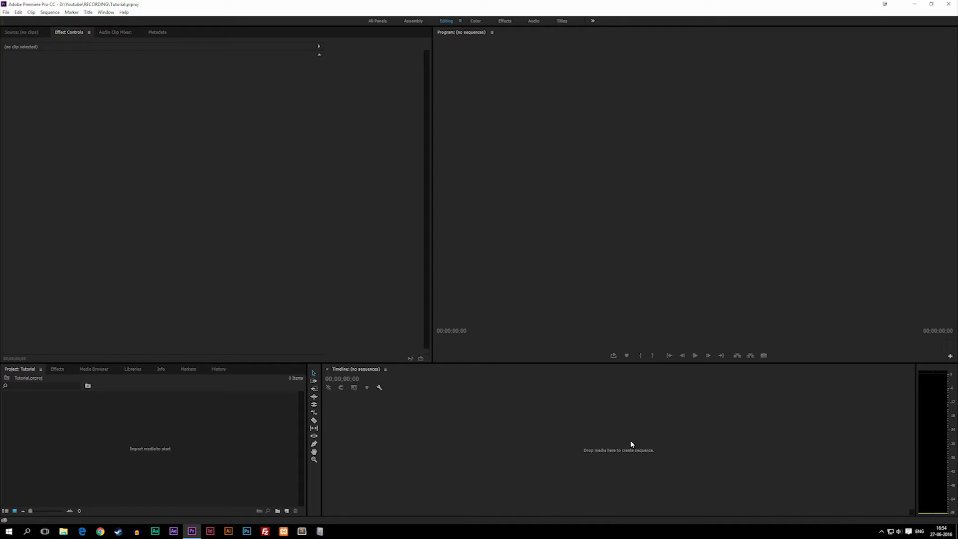
mouse_move(934, 403)
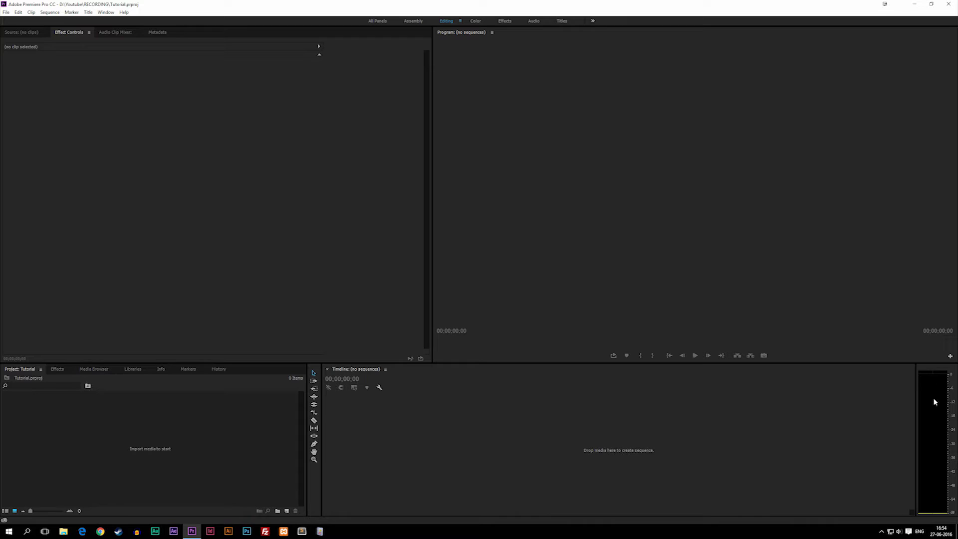
mouse_move(939, 395)
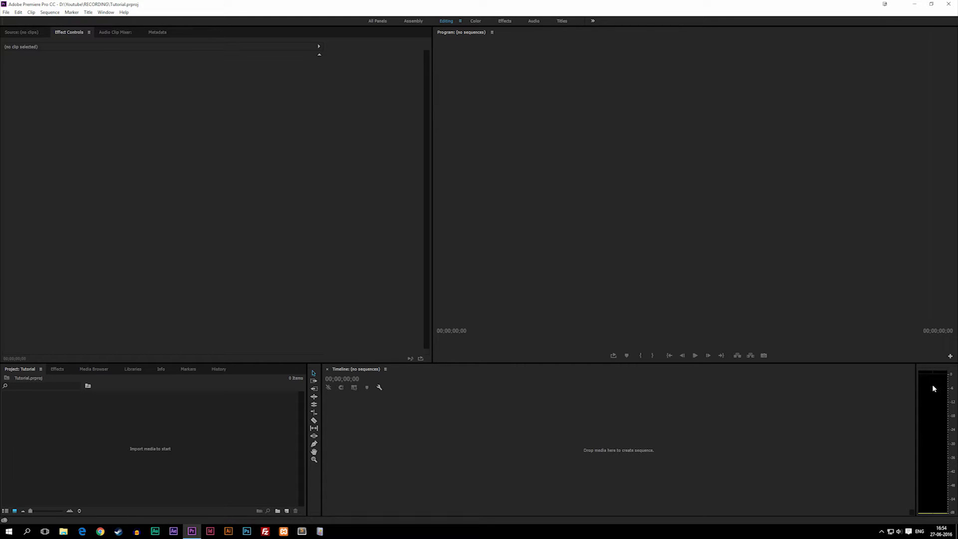
mouse_move(938, 379)
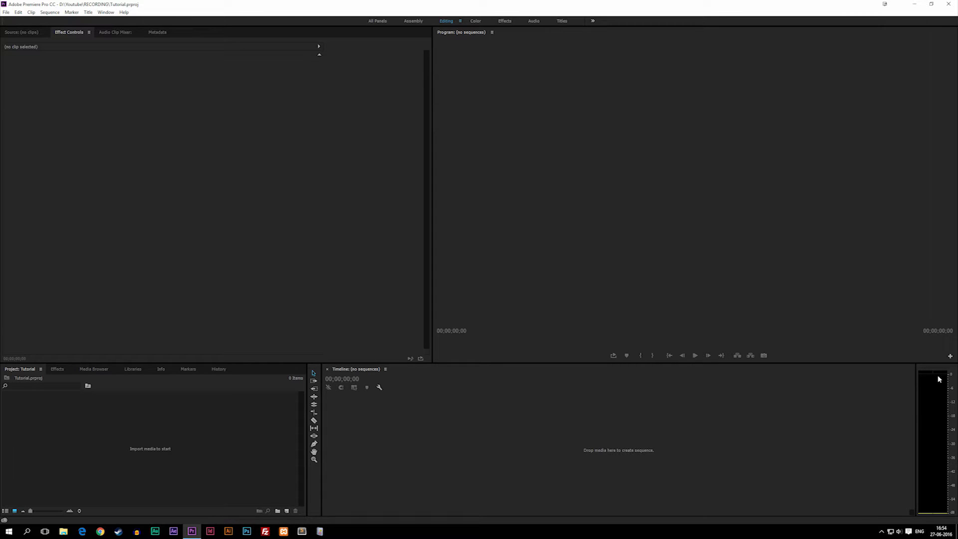
mouse_move(941, 382)
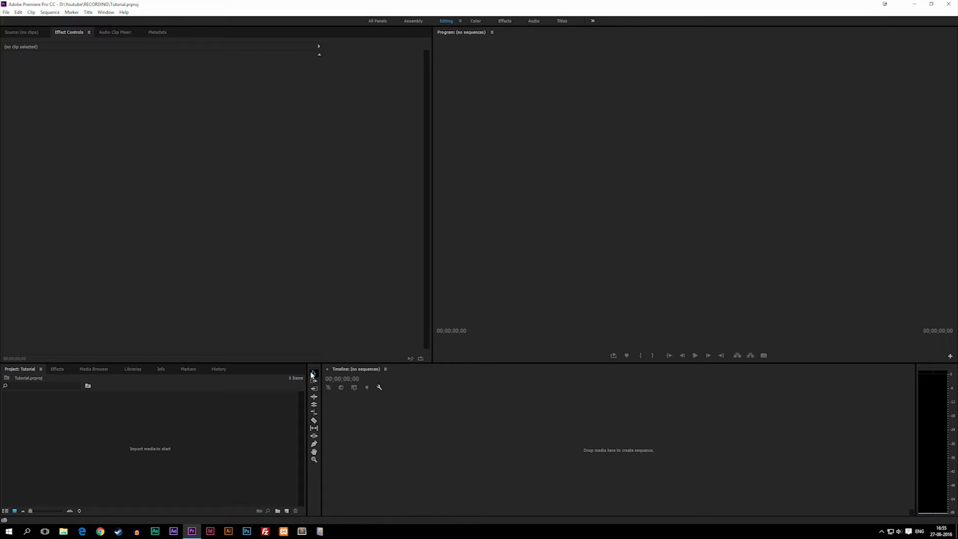
mouse_move(396, 447)
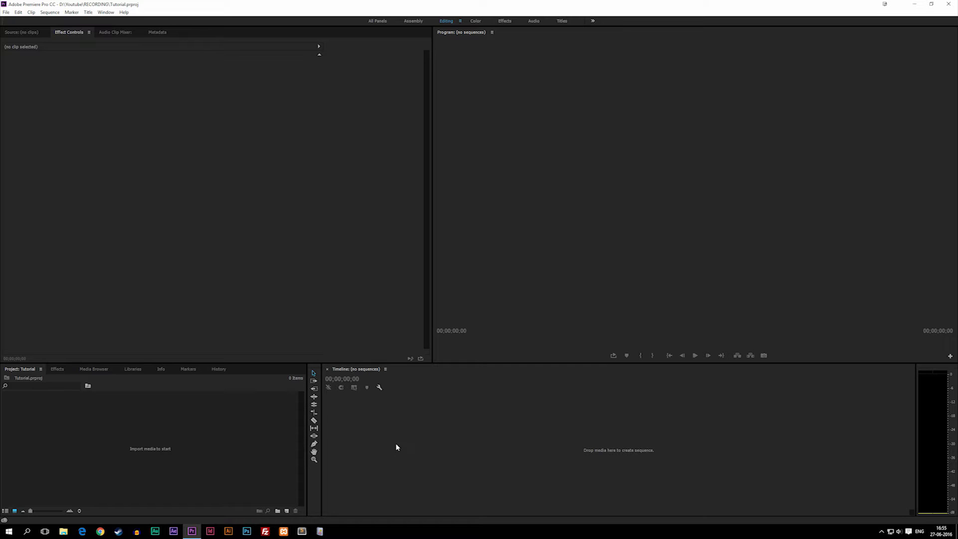
mouse_move(314, 421)
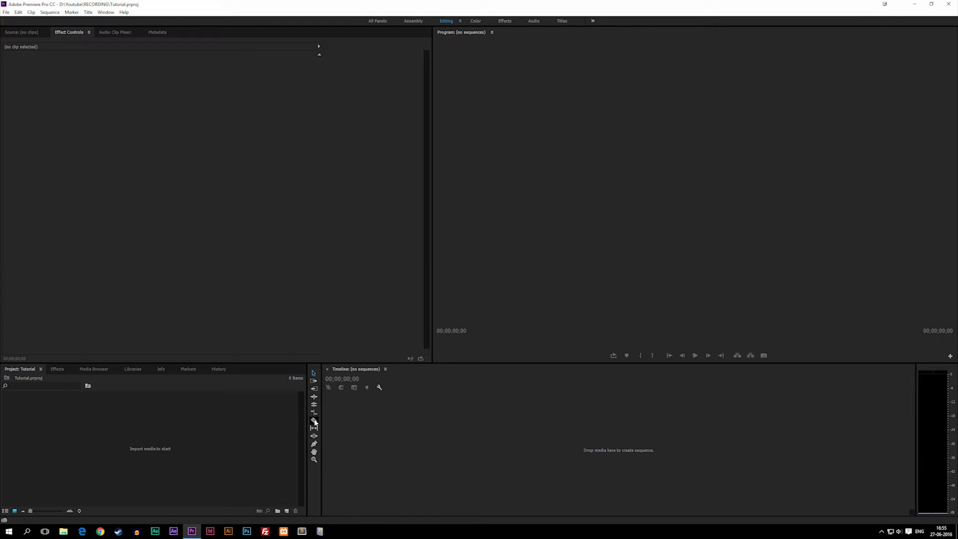
mouse_move(313, 425)
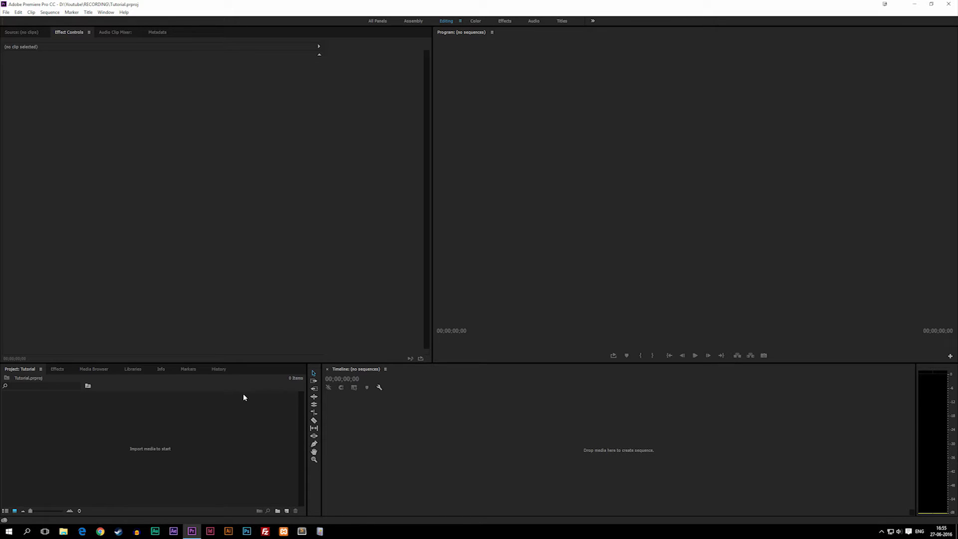
mouse_move(37, 397)
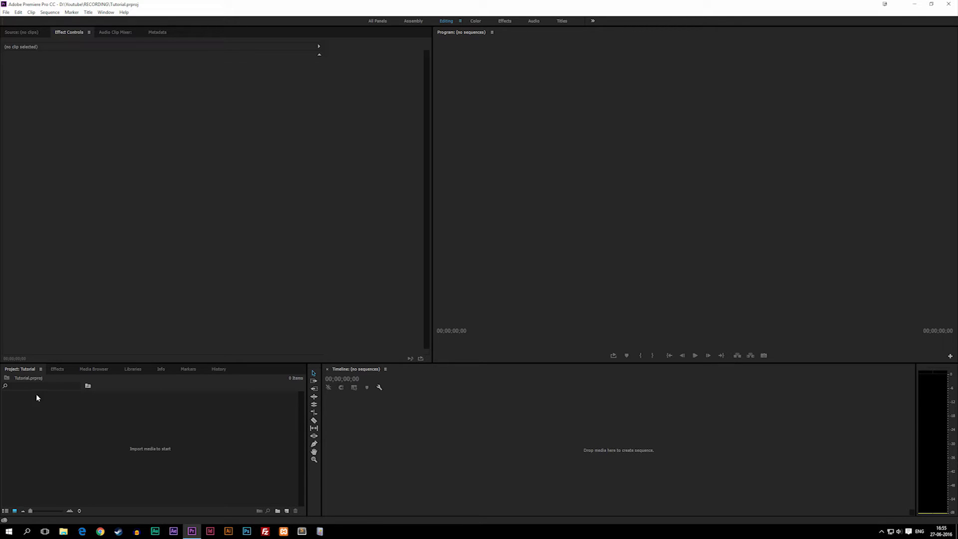
mouse_move(390, 428)
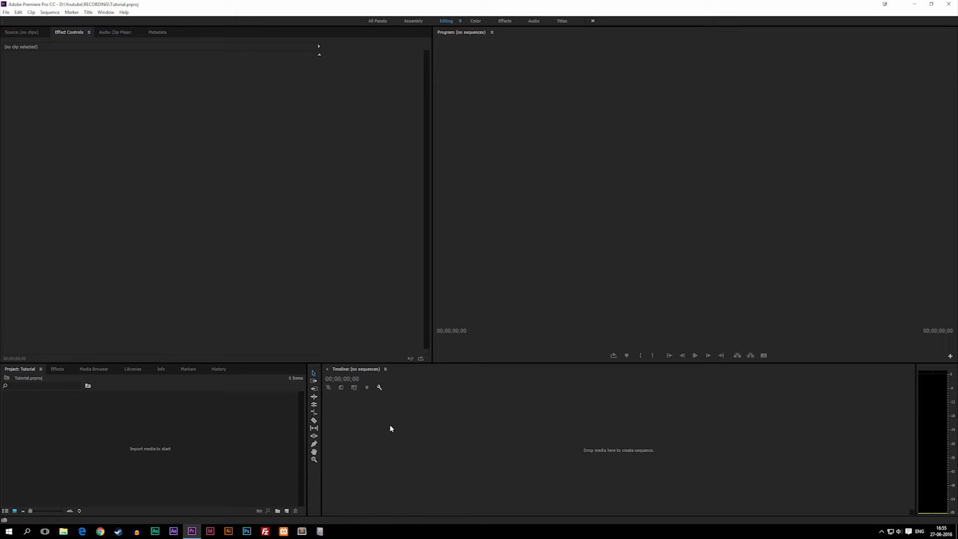
mouse_move(75, 439)
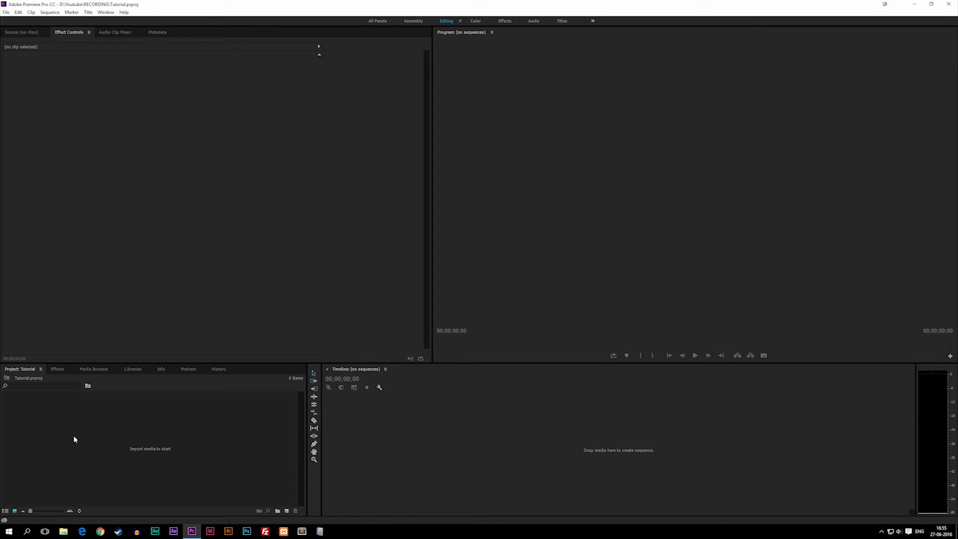
mouse_move(453, 466)
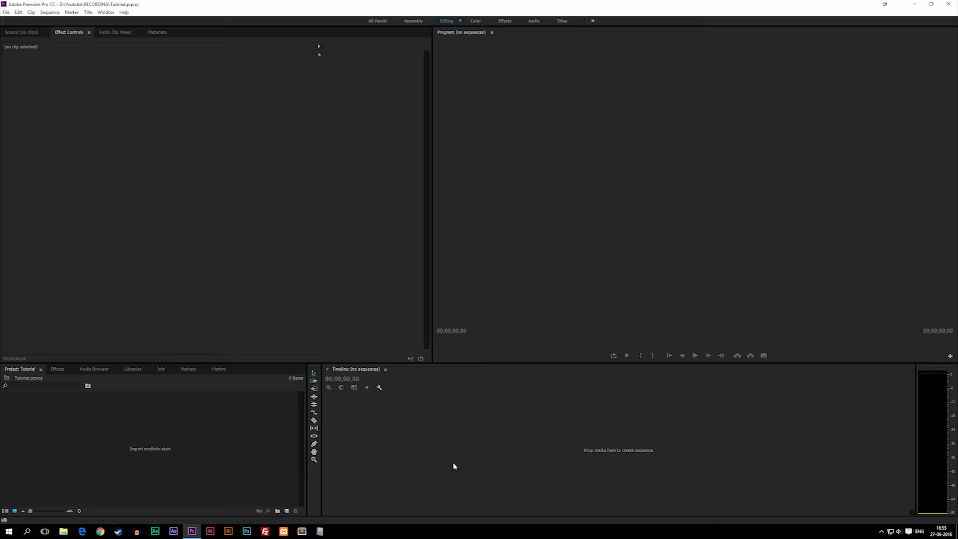
mouse_move(77, 439)
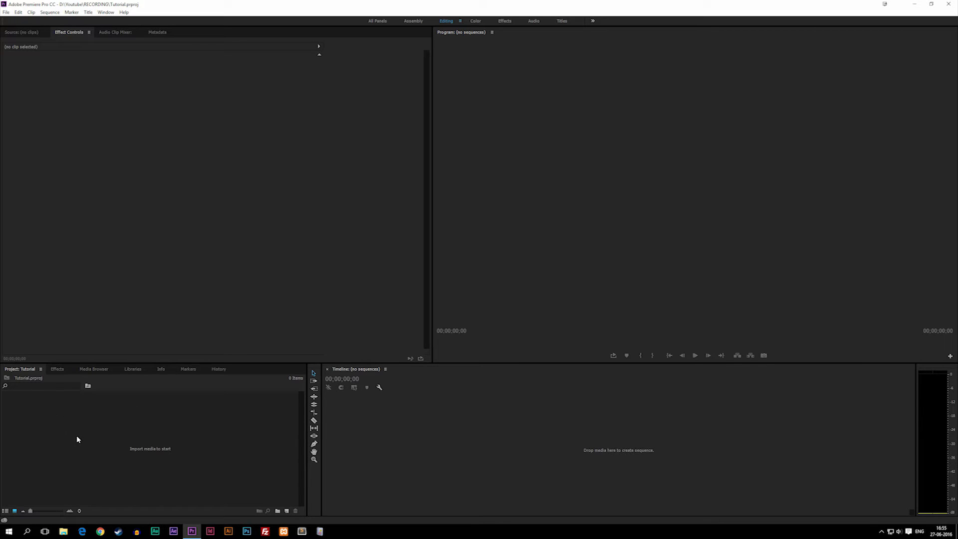
click(287, 511)
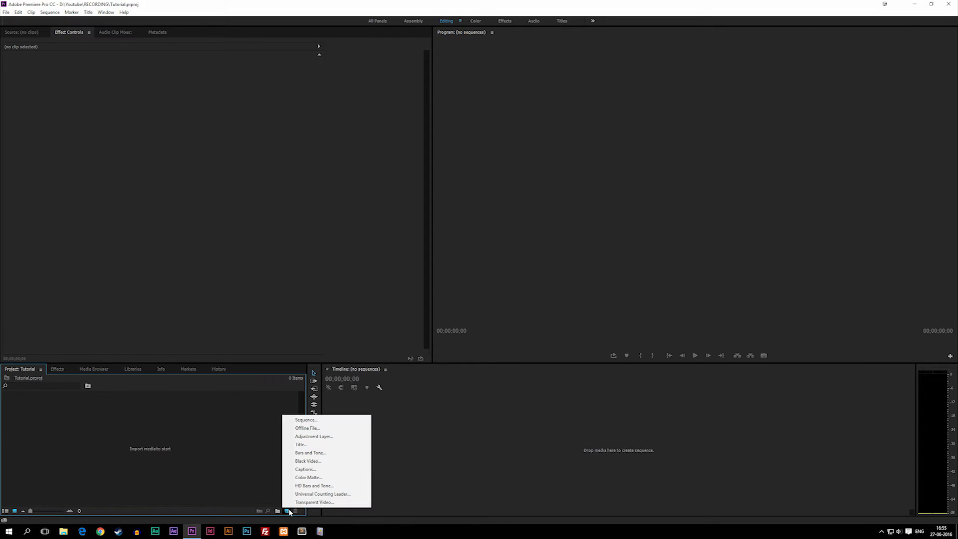
mouse_move(305, 420)
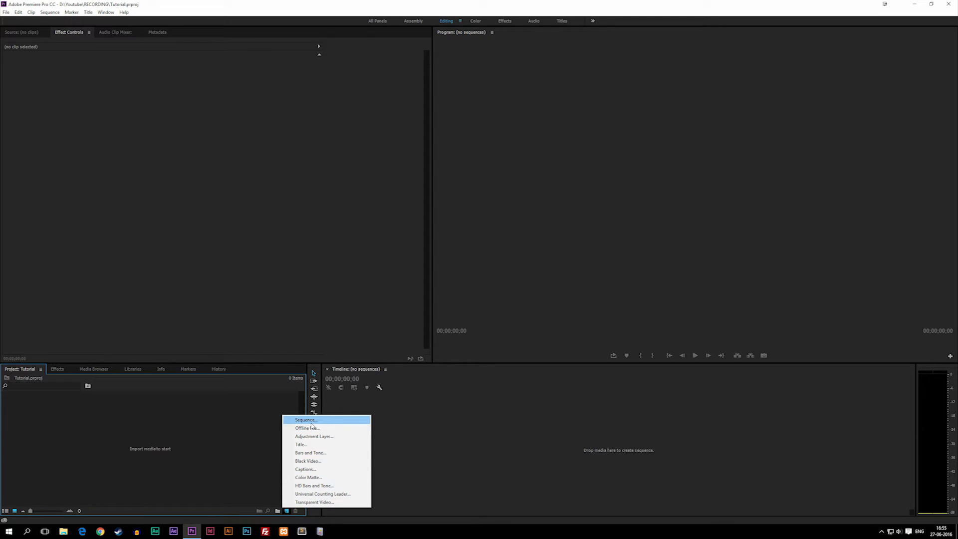
mouse_move(308, 461)
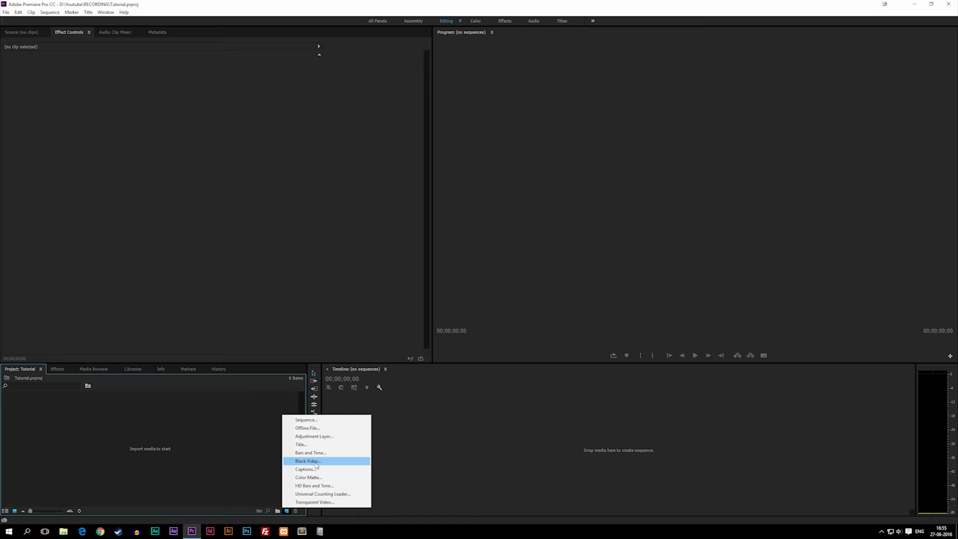
mouse_move(318, 477)
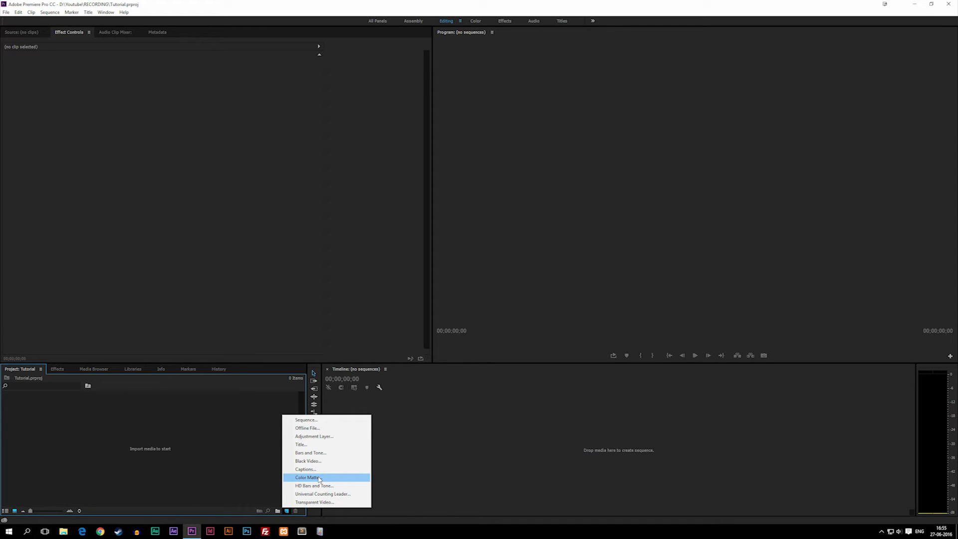
mouse_move(313, 484)
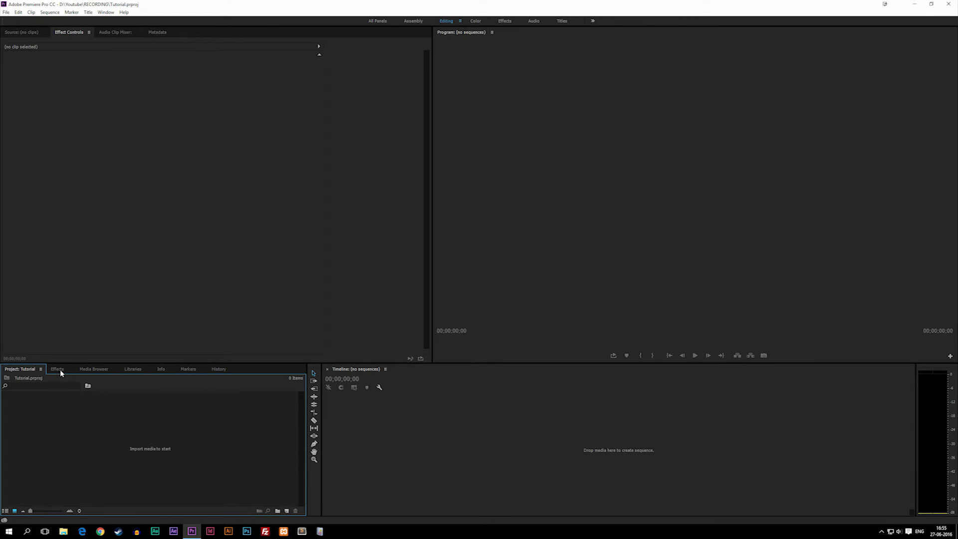
Show the Effects panel listing presets, effects and transitions.
click(56, 368)
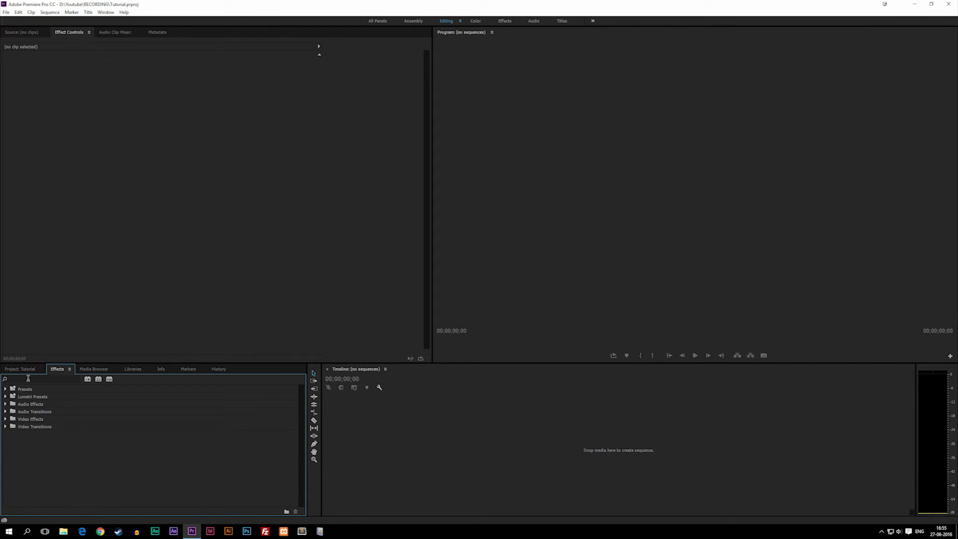
mouse_move(324, 328)
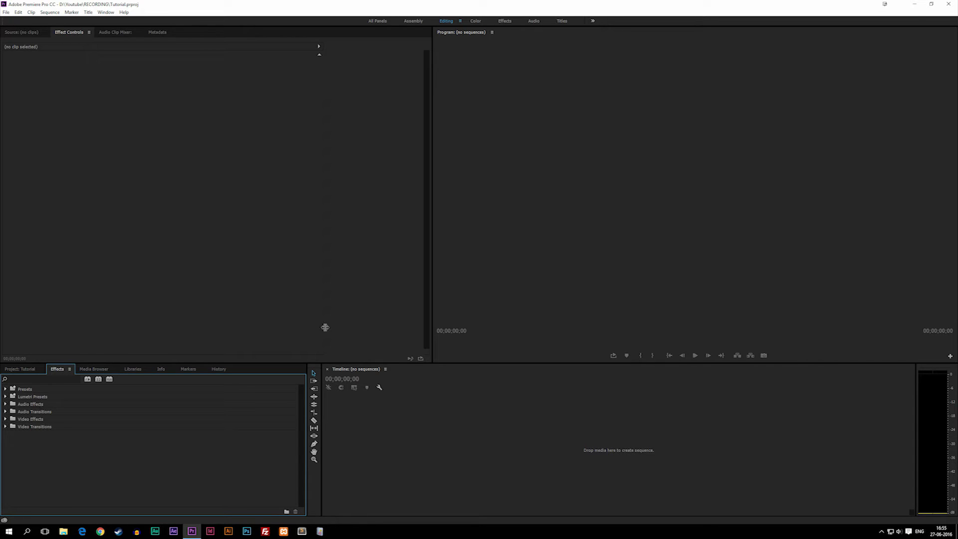
mouse_move(52, 420)
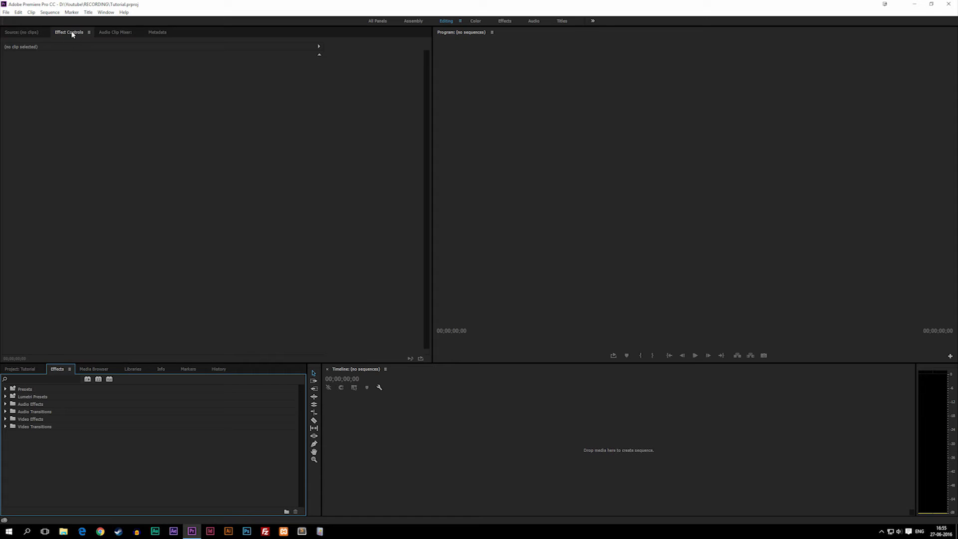
mouse_move(69, 32)
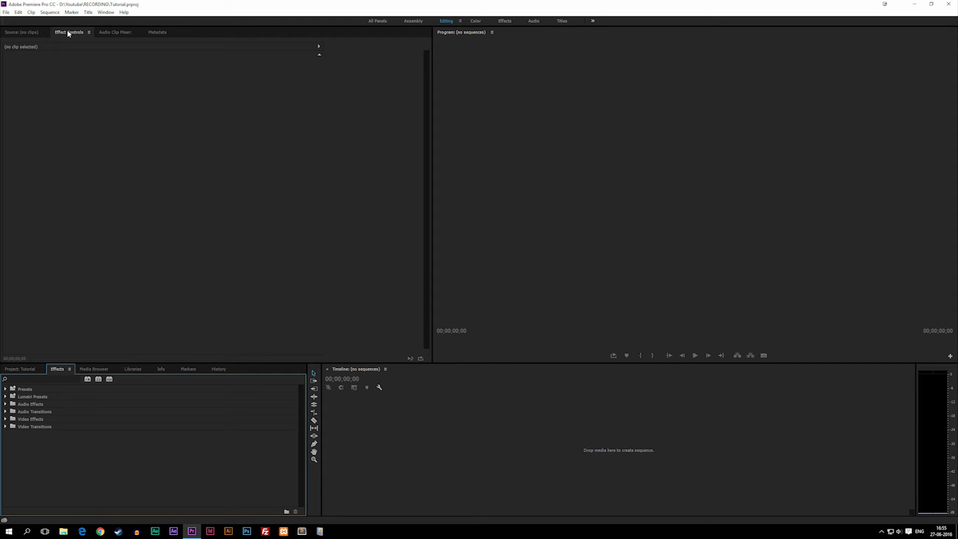
mouse_move(20, 66)
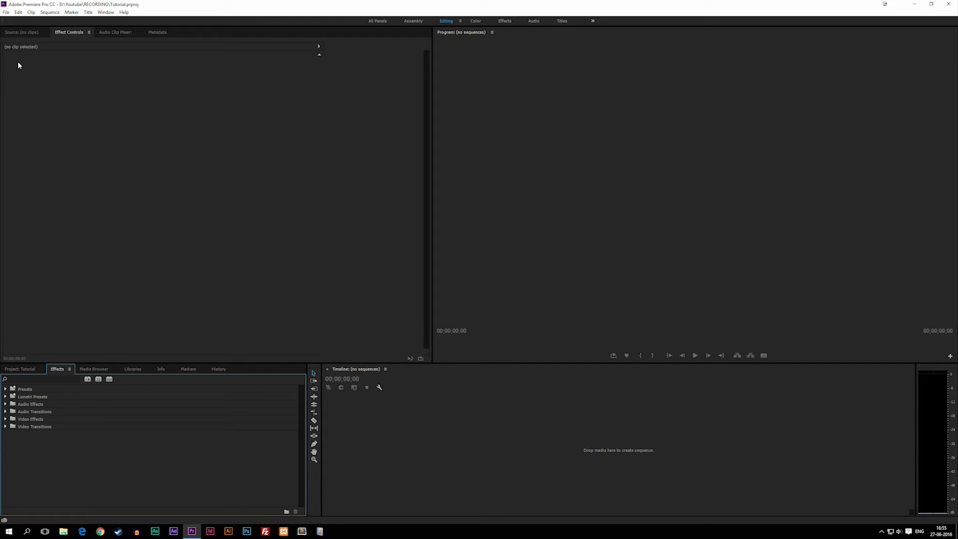
mouse_move(116, 263)
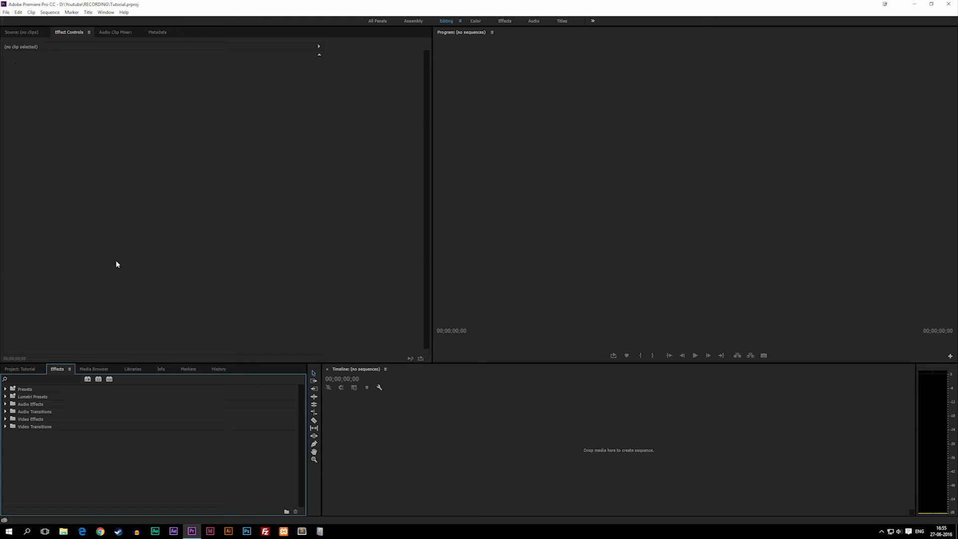
View the Media Browser's drives, then switch to the Libraries panel.
click(94, 368)
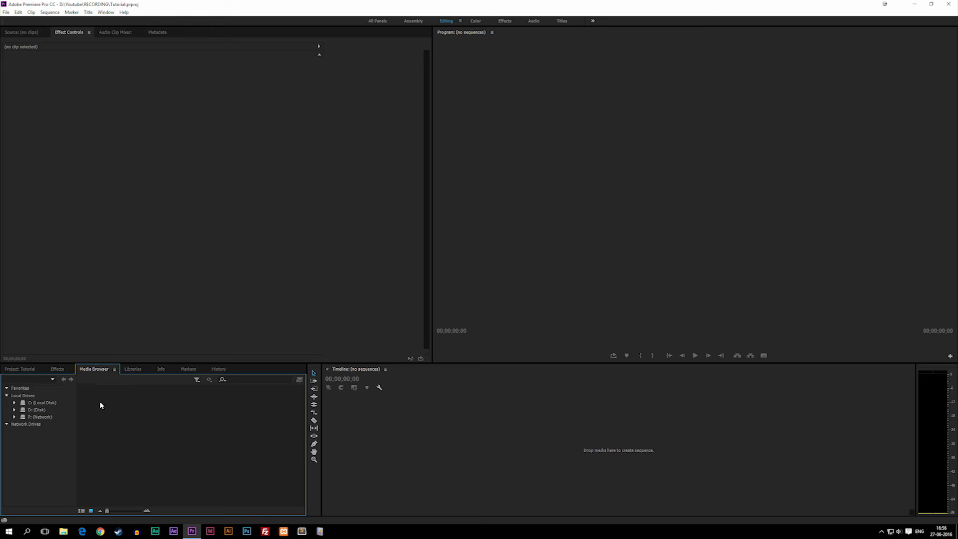
mouse_move(167, 441)
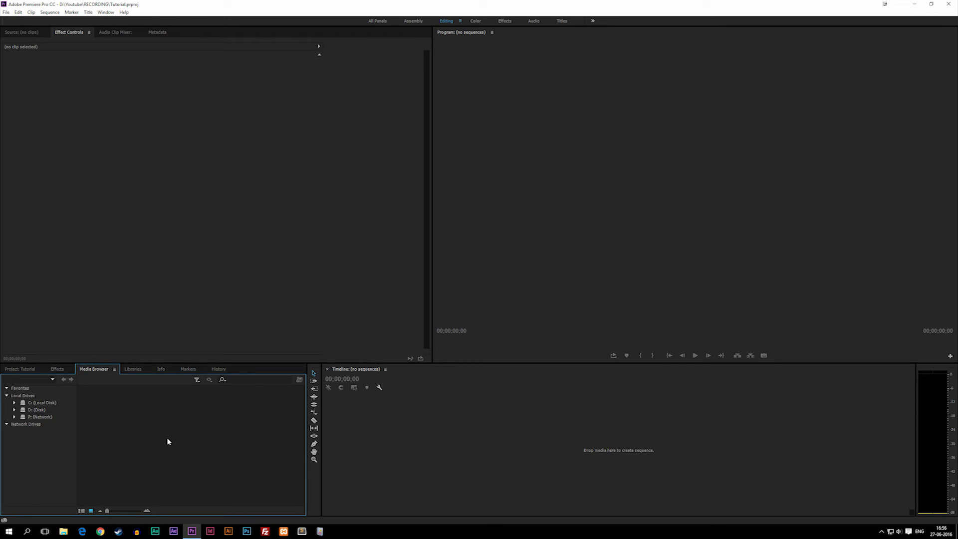
mouse_move(124, 388)
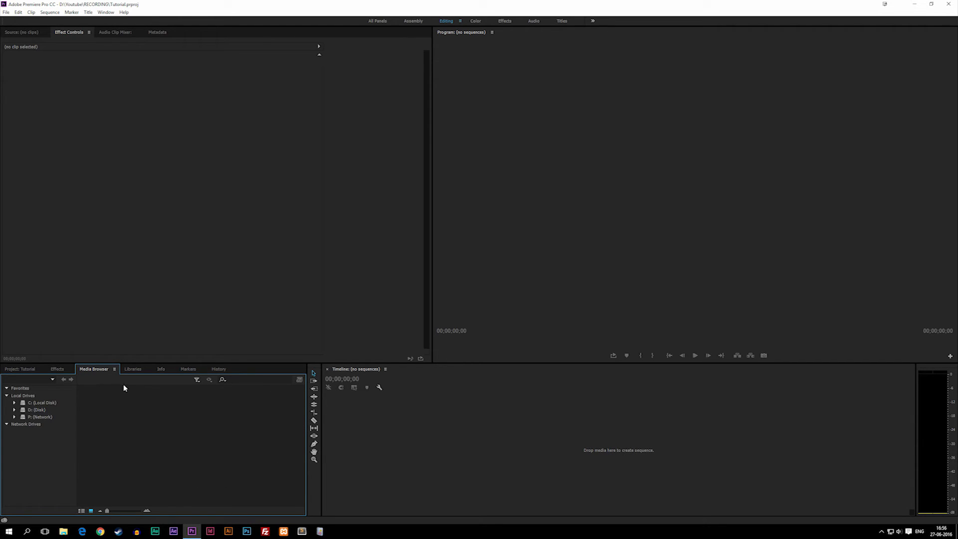
click(133, 368)
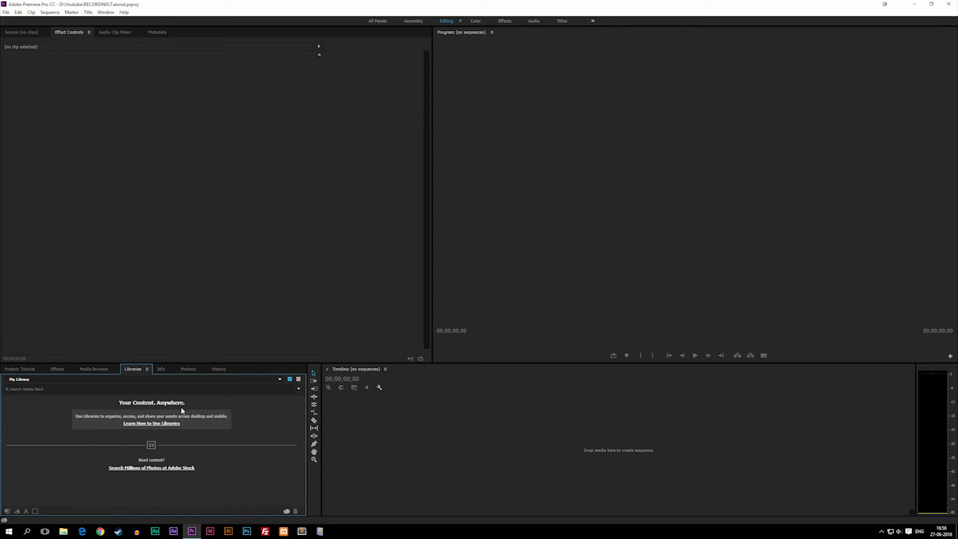
mouse_move(259, 440)
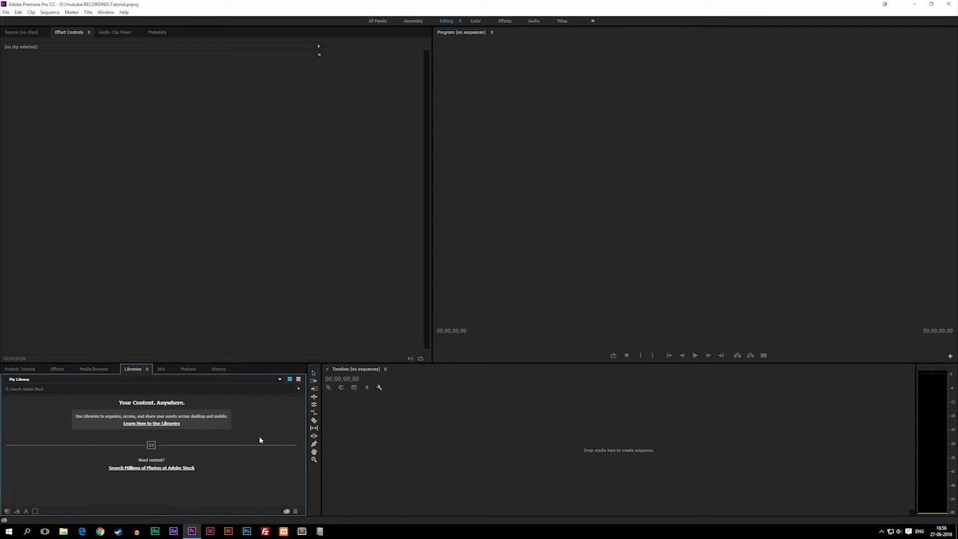
mouse_move(197, 376)
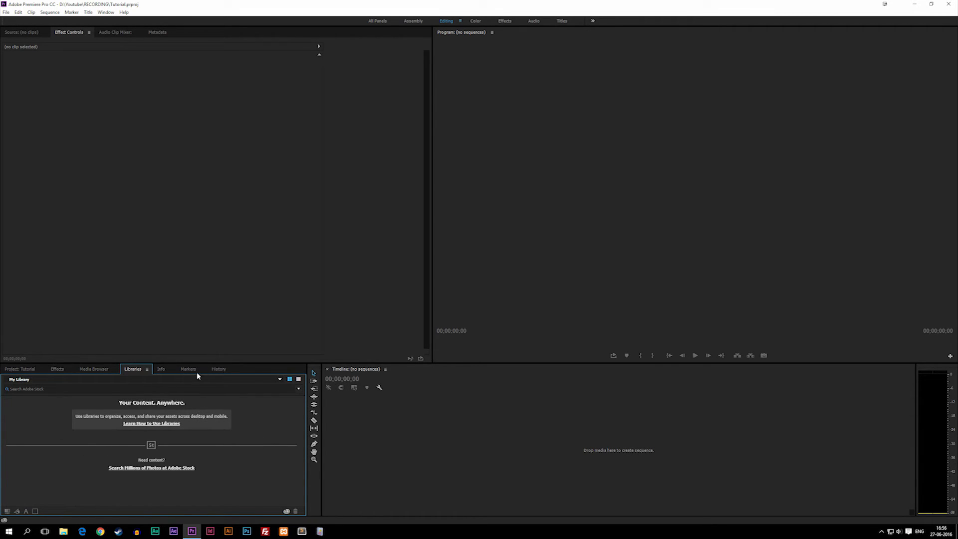
mouse_move(219, 373)
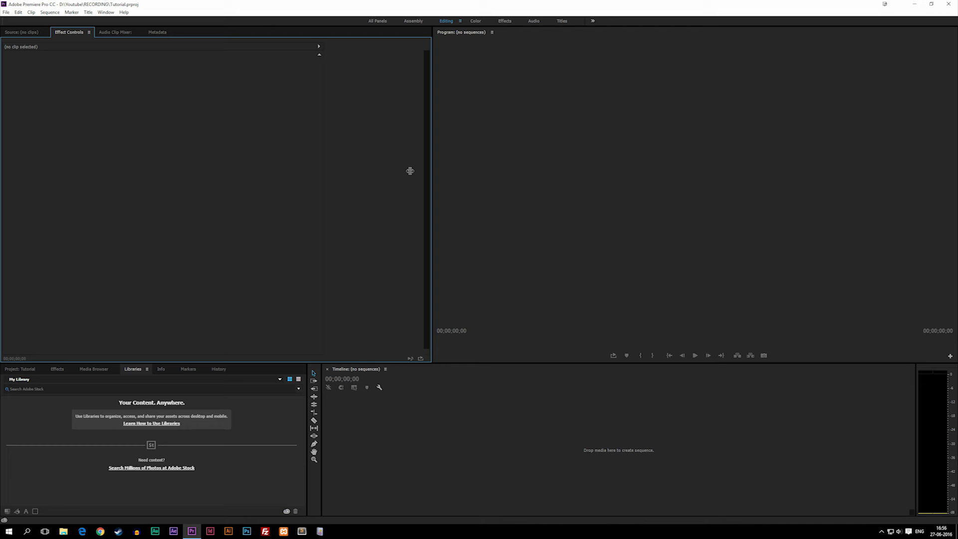
mouse_move(396, 165)
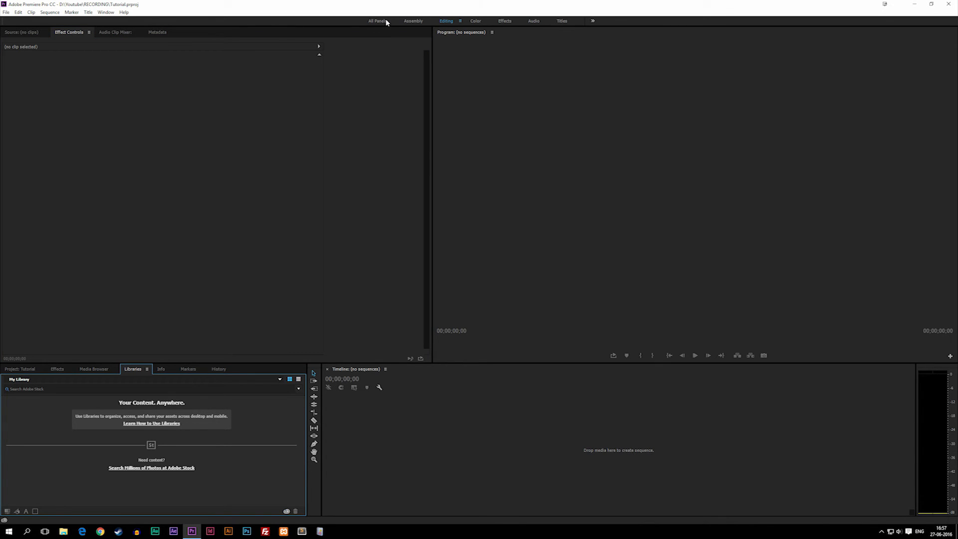
mouse_move(426, 21)
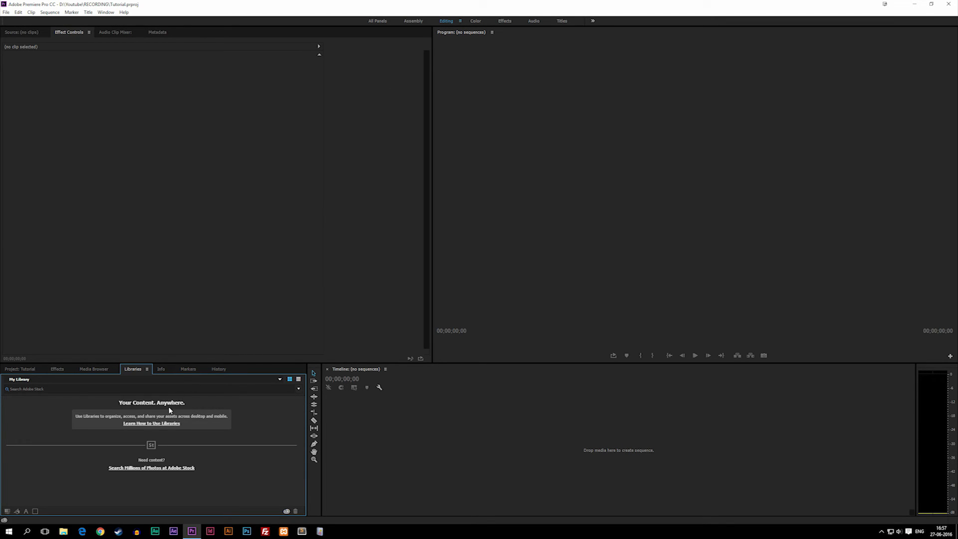
mouse_move(452, 289)
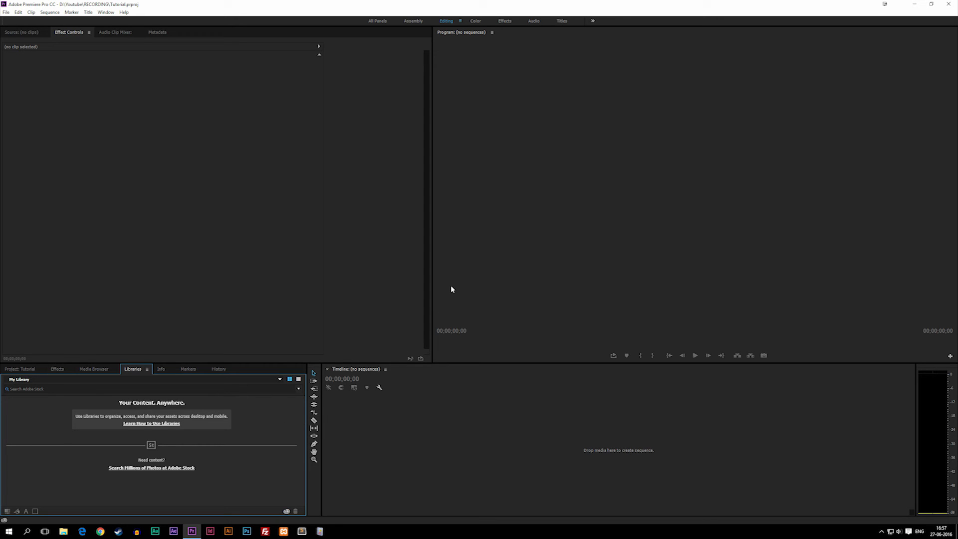
mouse_move(322, 154)
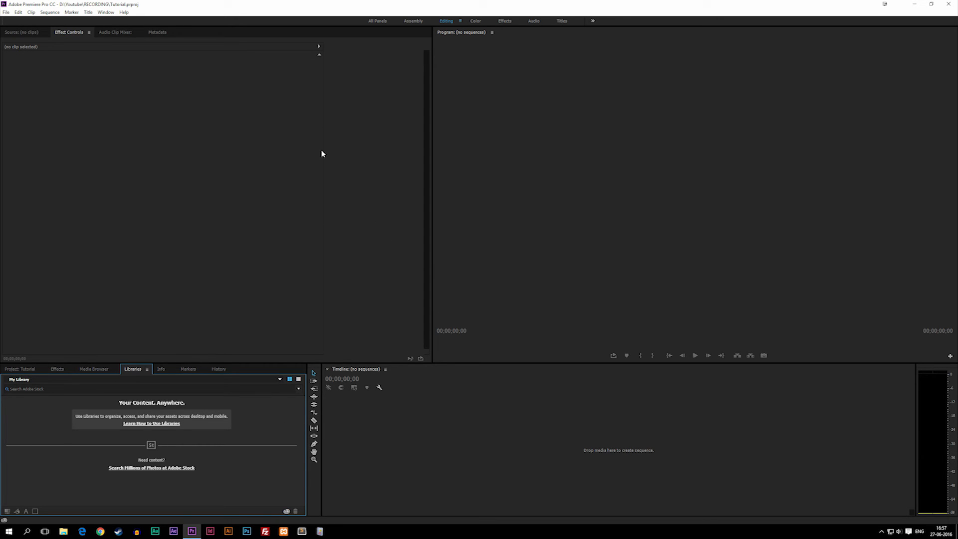
mouse_move(452, 42)
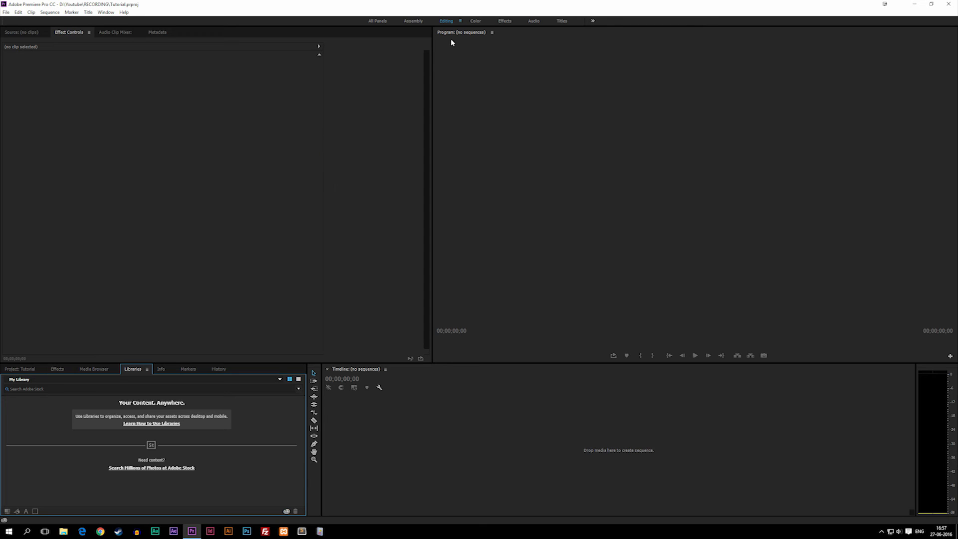
Switch through the Color and Audio workspaces, ending on the Titles workspace.
click(475, 21)
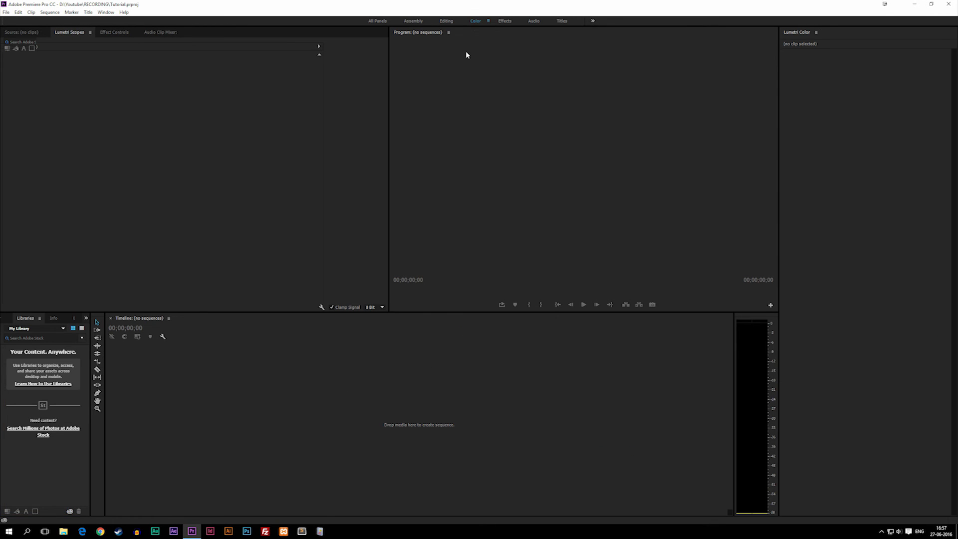
mouse_move(120, 239)
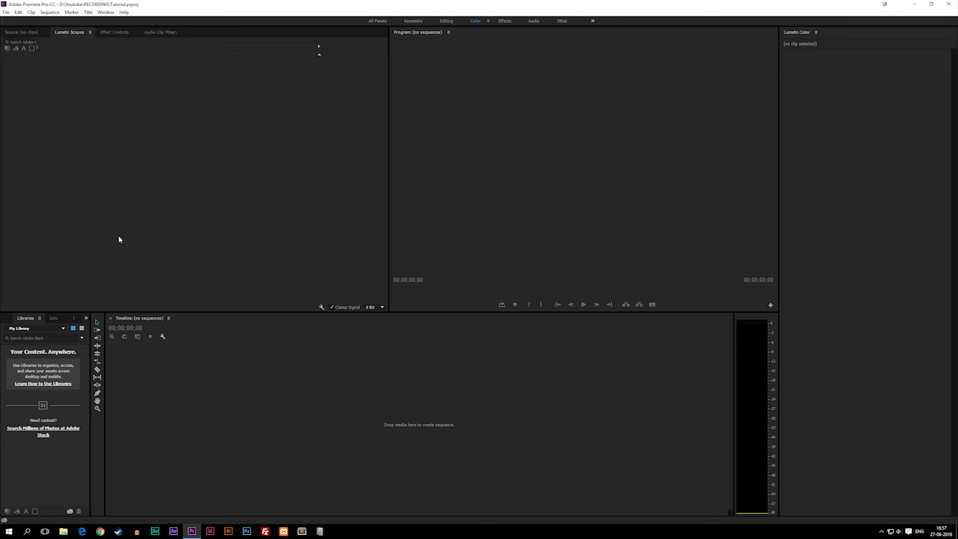
mouse_move(326, 418)
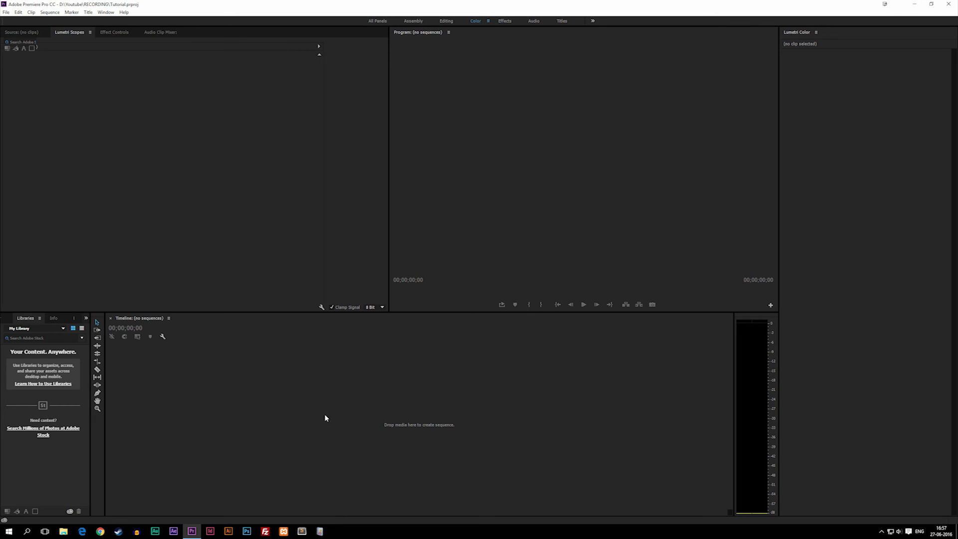
mouse_move(584, 99)
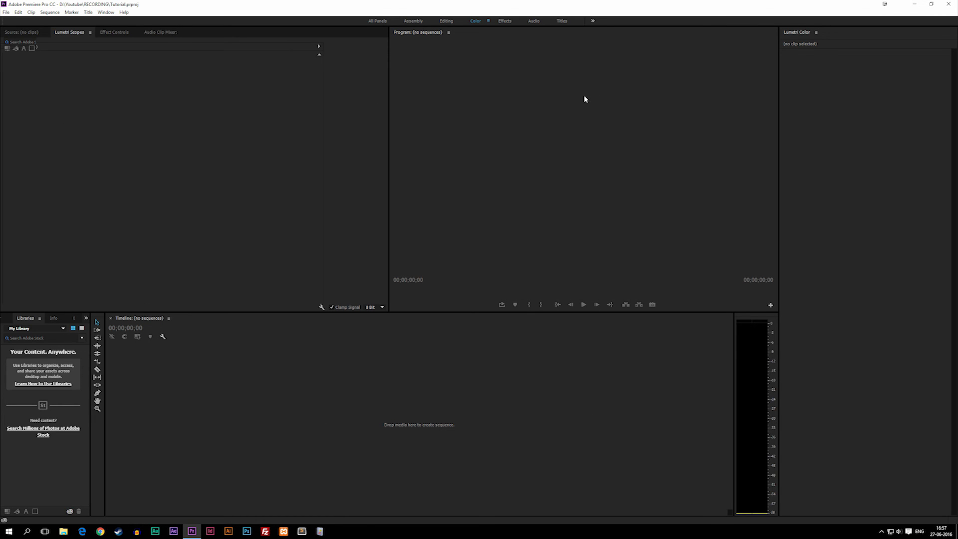
mouse_move(631, 94)
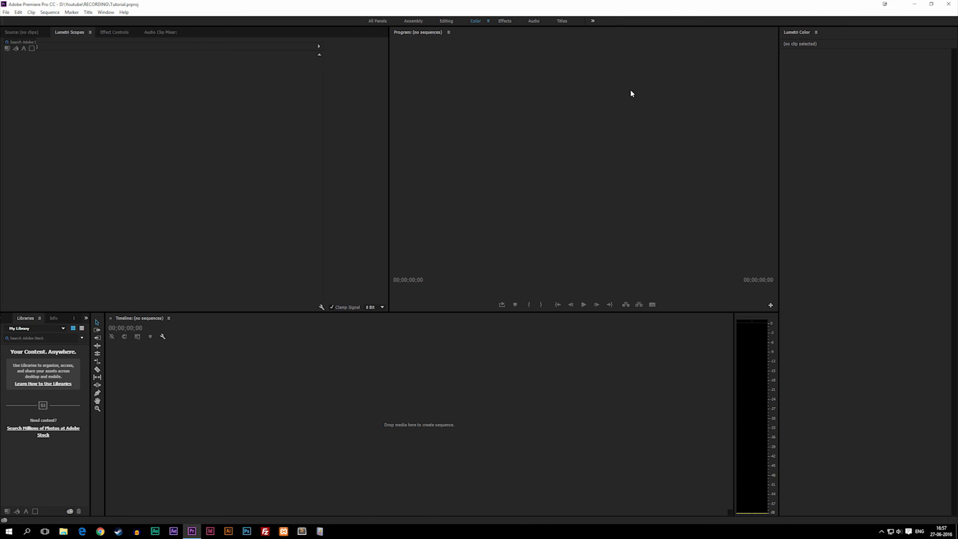
mouse_move(586, 65)
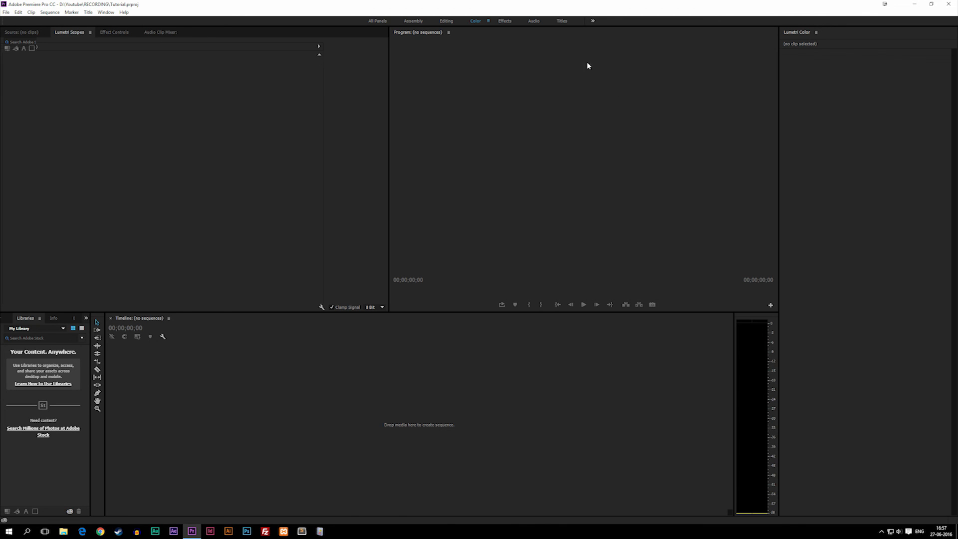
click(532, 21)
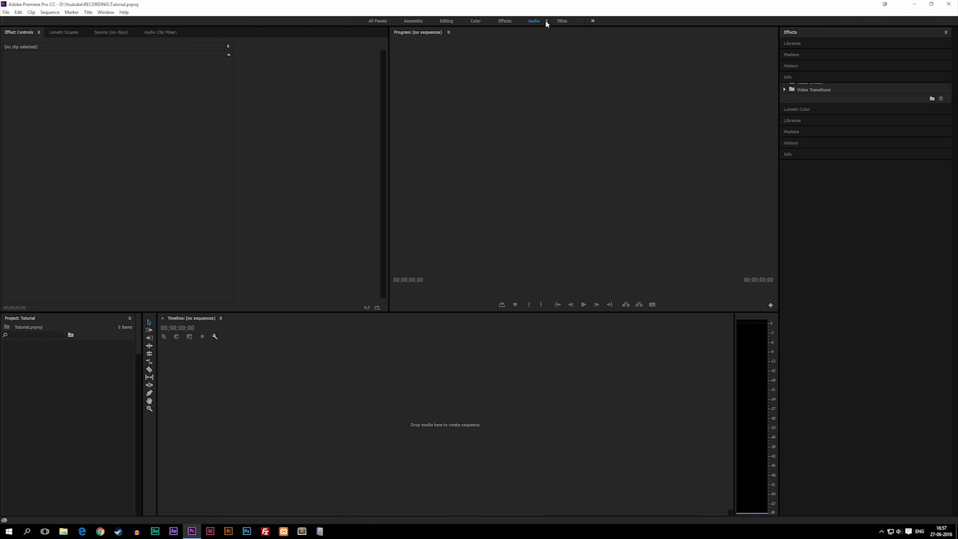
click(561, 21)
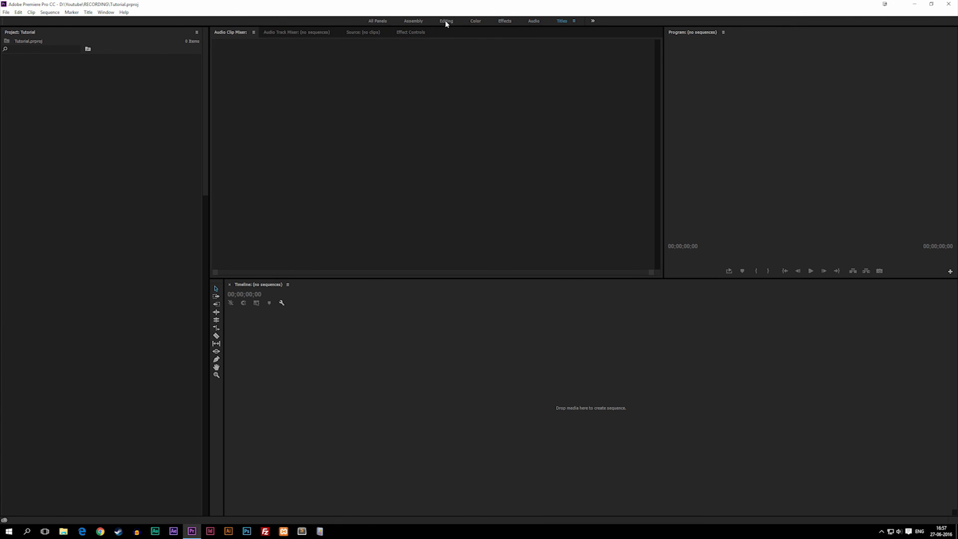
Return to the Editing workspace and bring the empty Tutorial project panel forward.
click(445, 21)
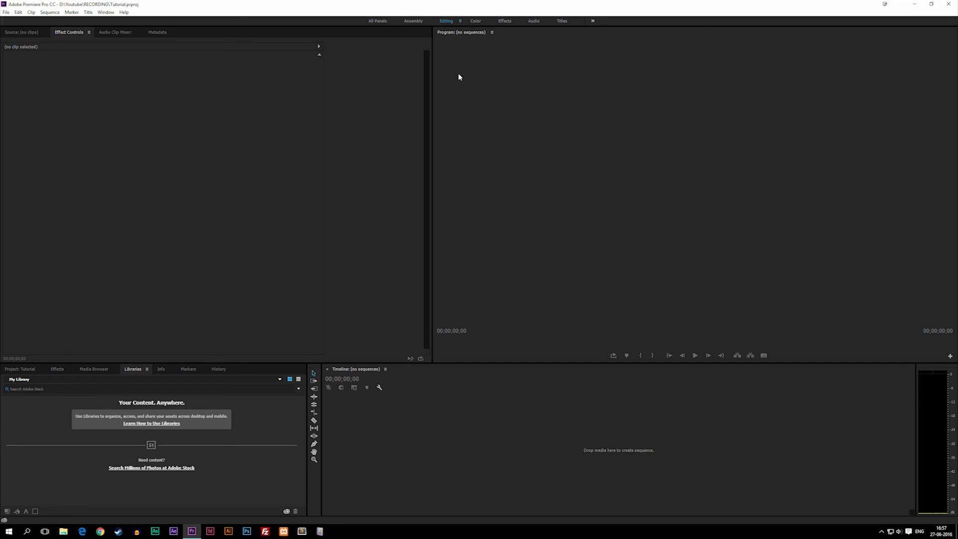
mouse_move(18, 374)
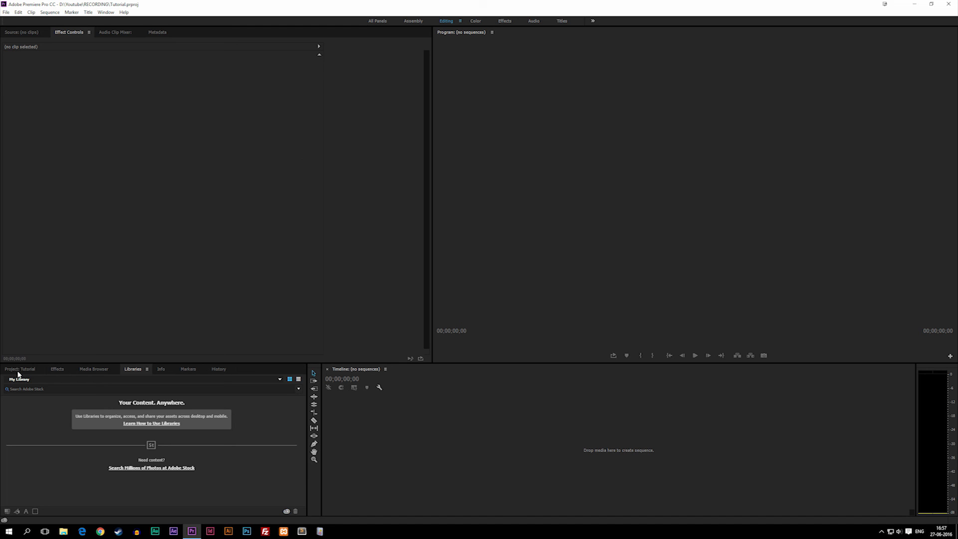
click(20, 368)
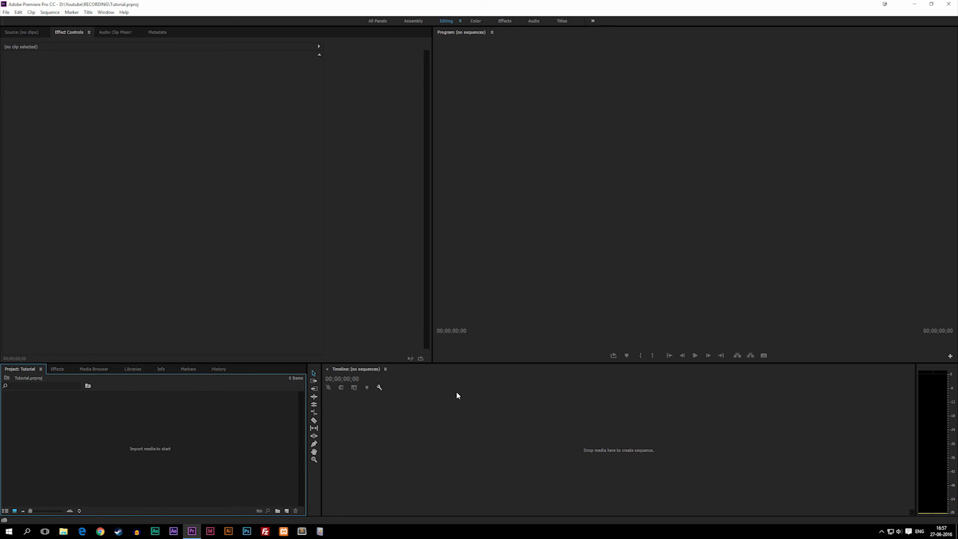
mouse_move(320, 345)
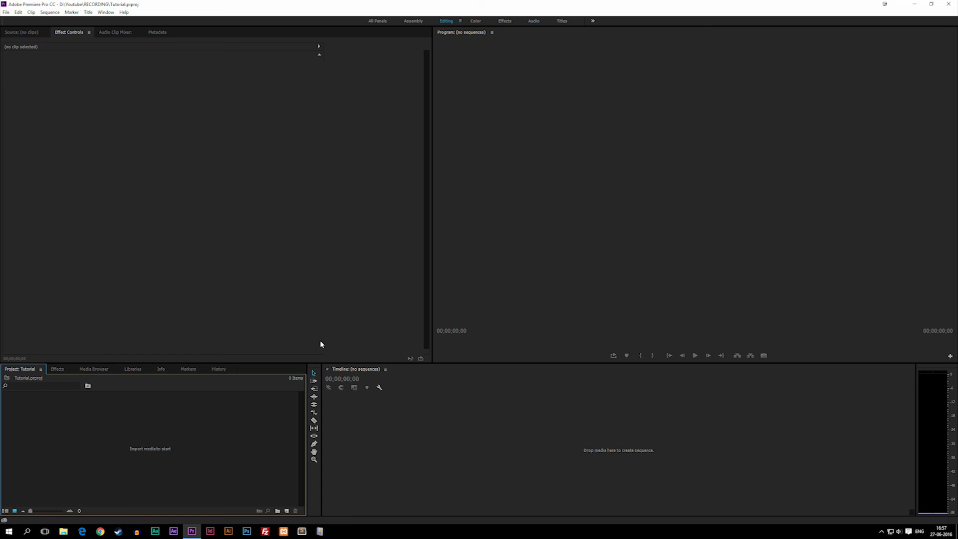
mouse_move(454, 450)
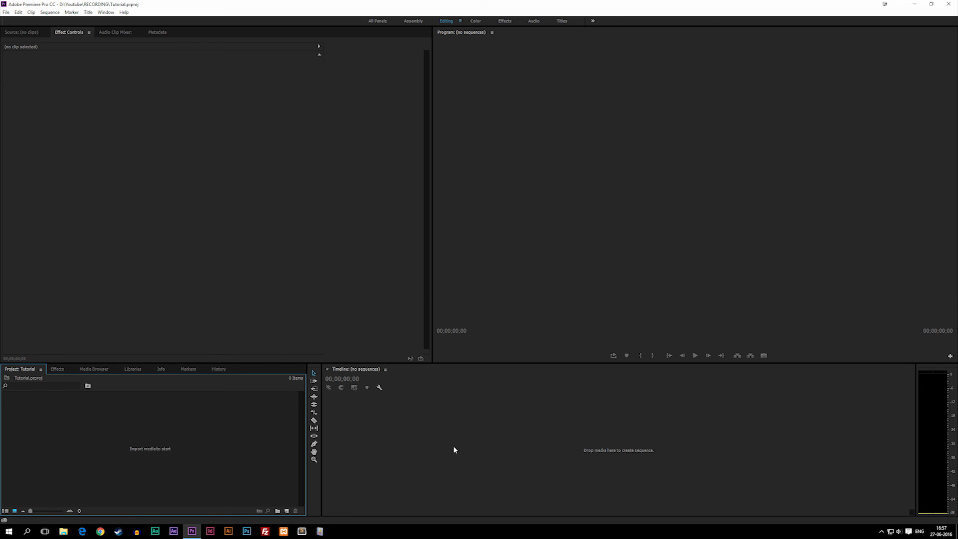